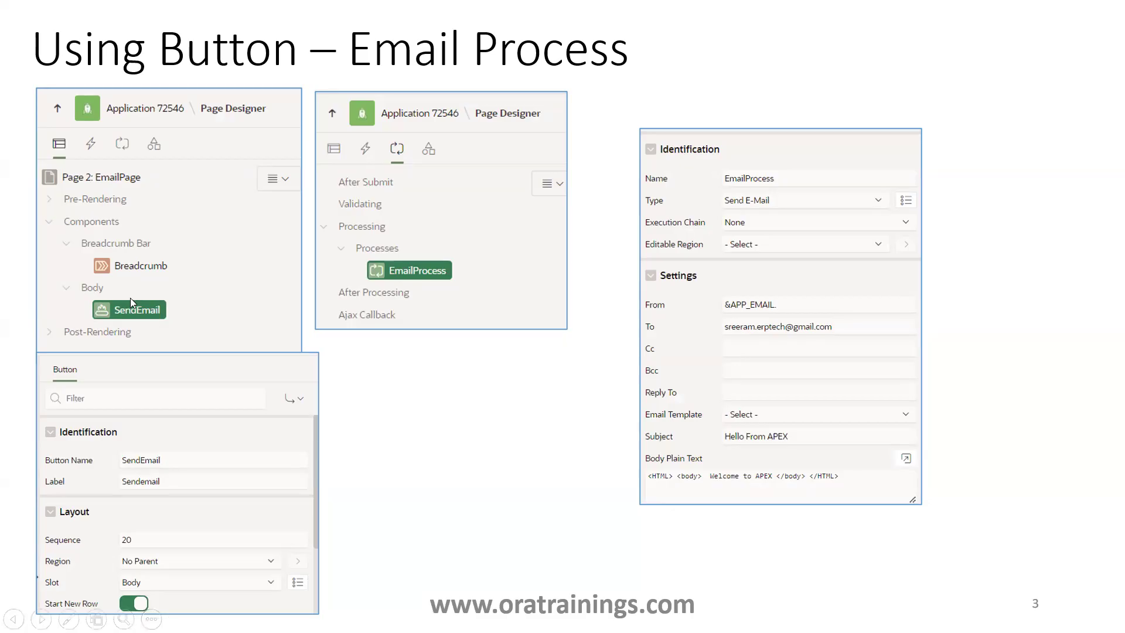
mouse_move(146, 370)
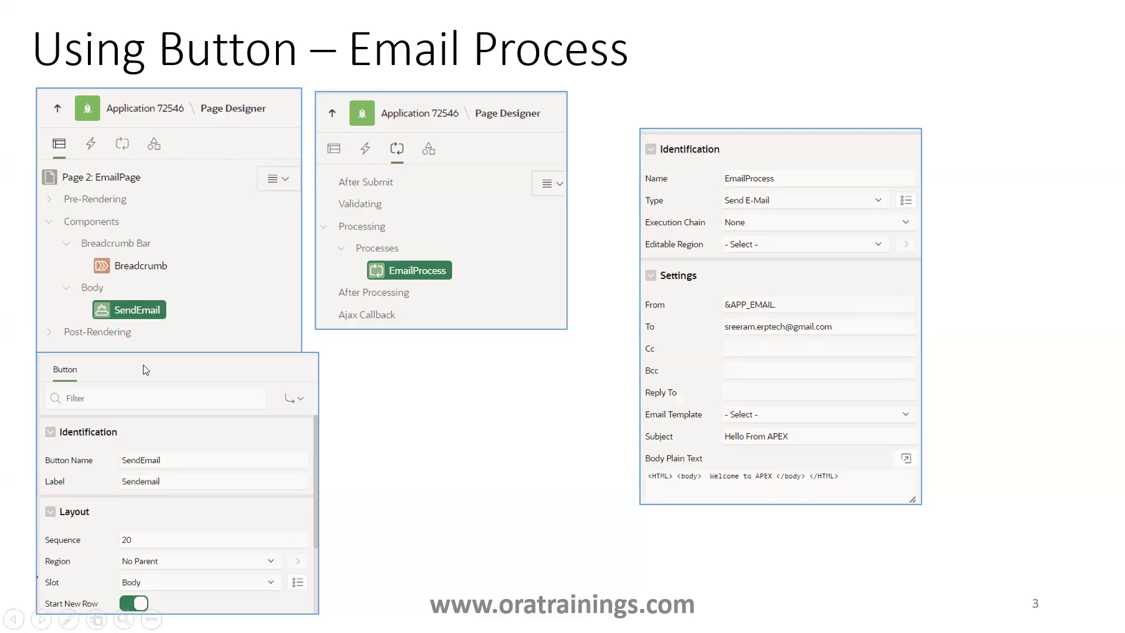
mouse_move(388, 304)
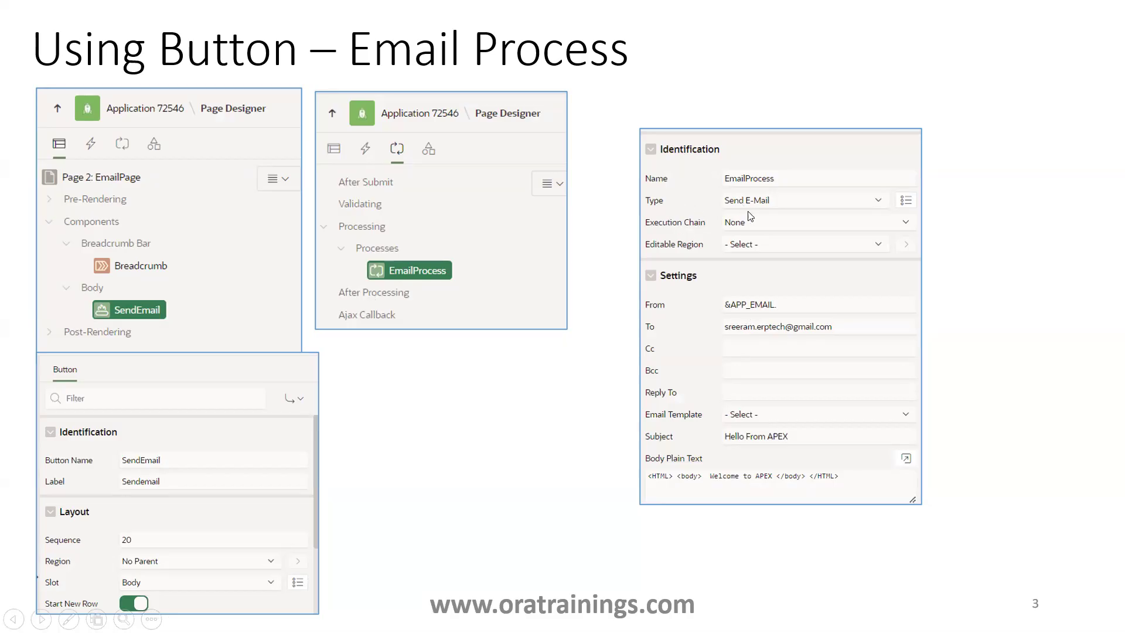
mouse_move(778, 205)
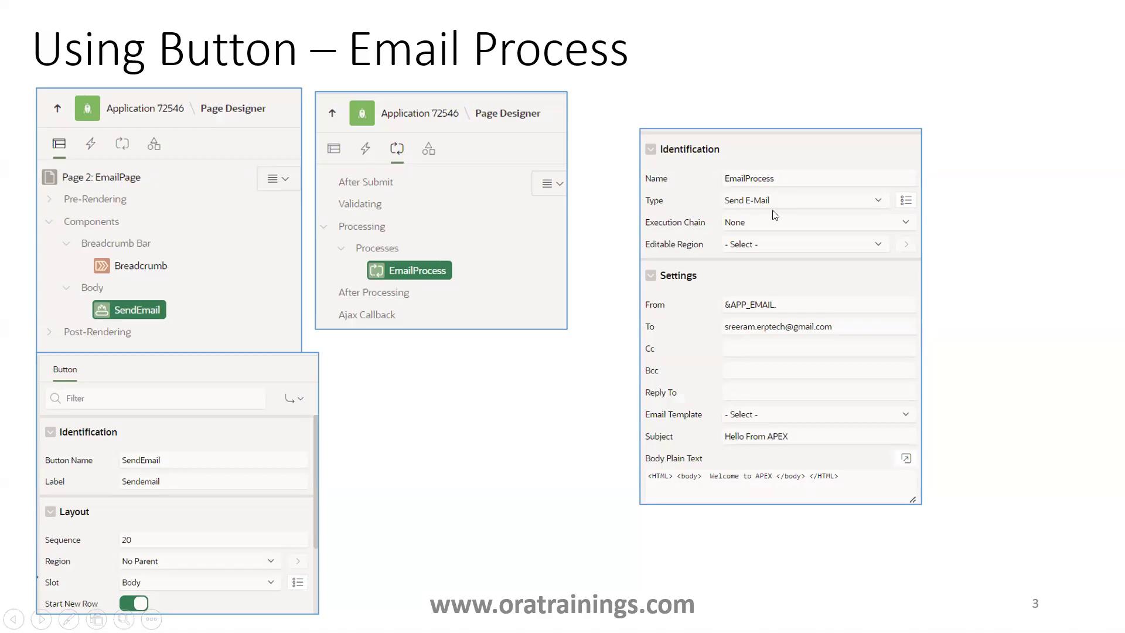
mouse_move(646, 301)
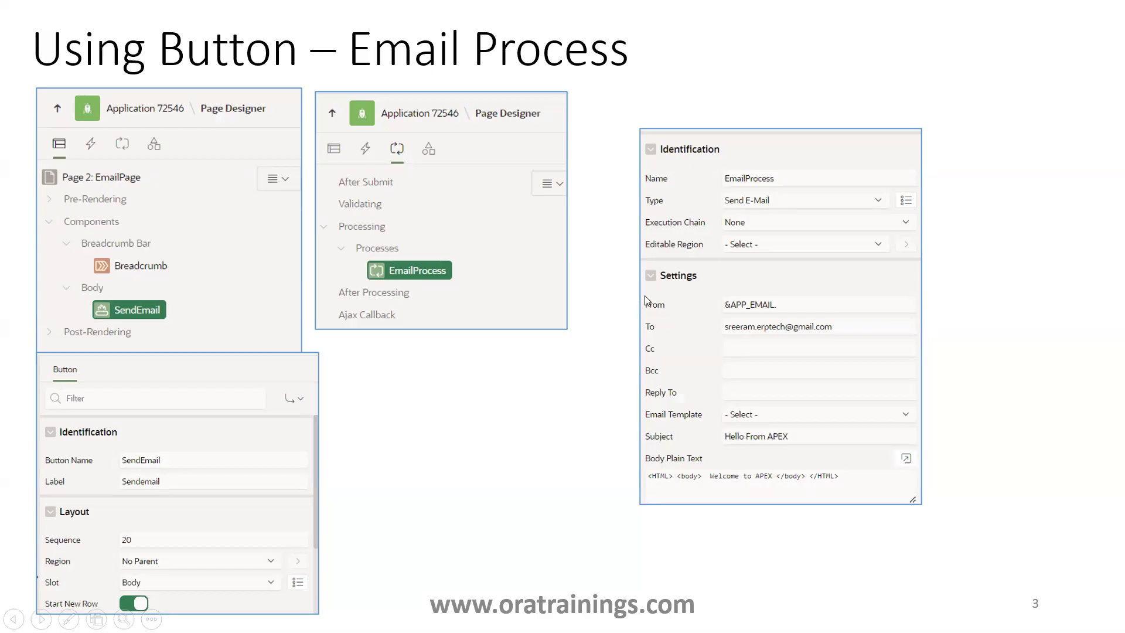
mouse_move(740, 382)
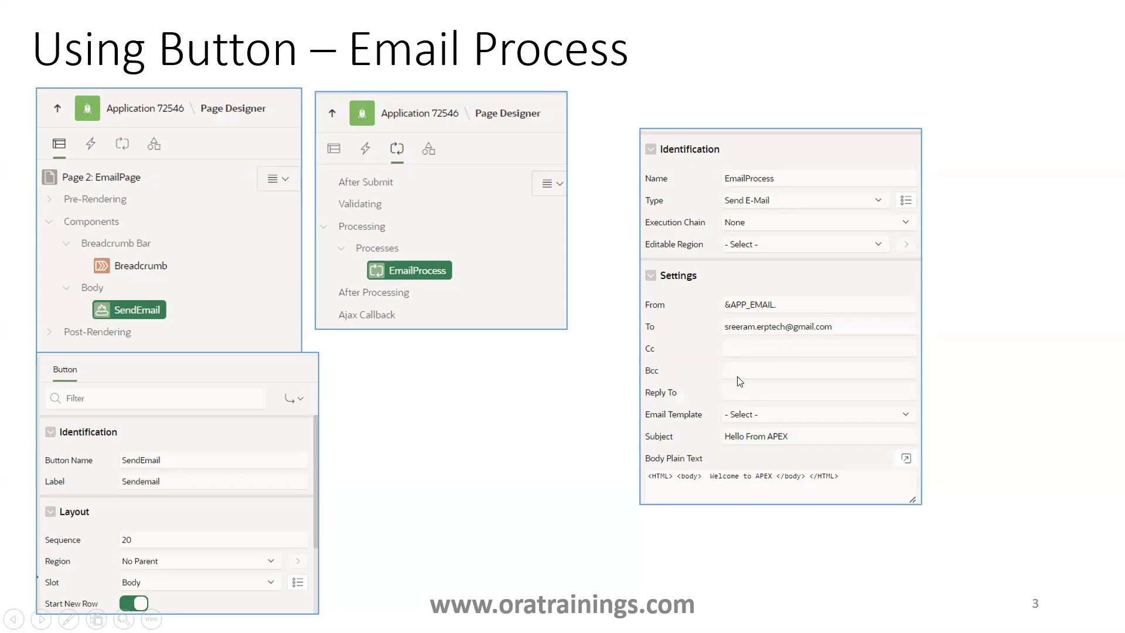
mouse_move(697, 335)
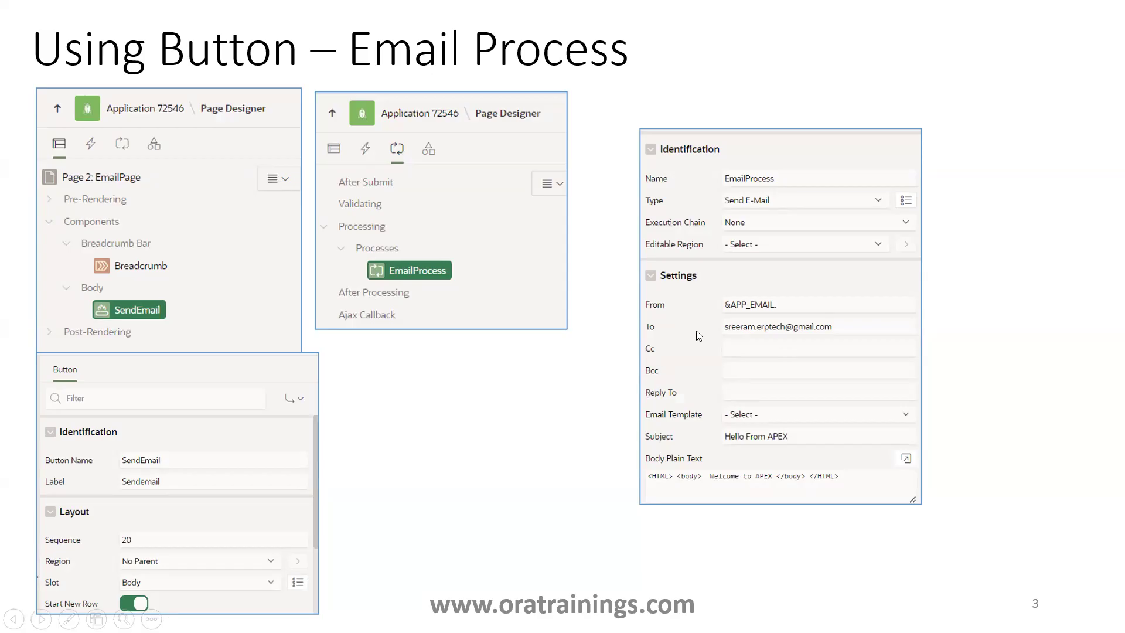
mouse_move(753, 486)
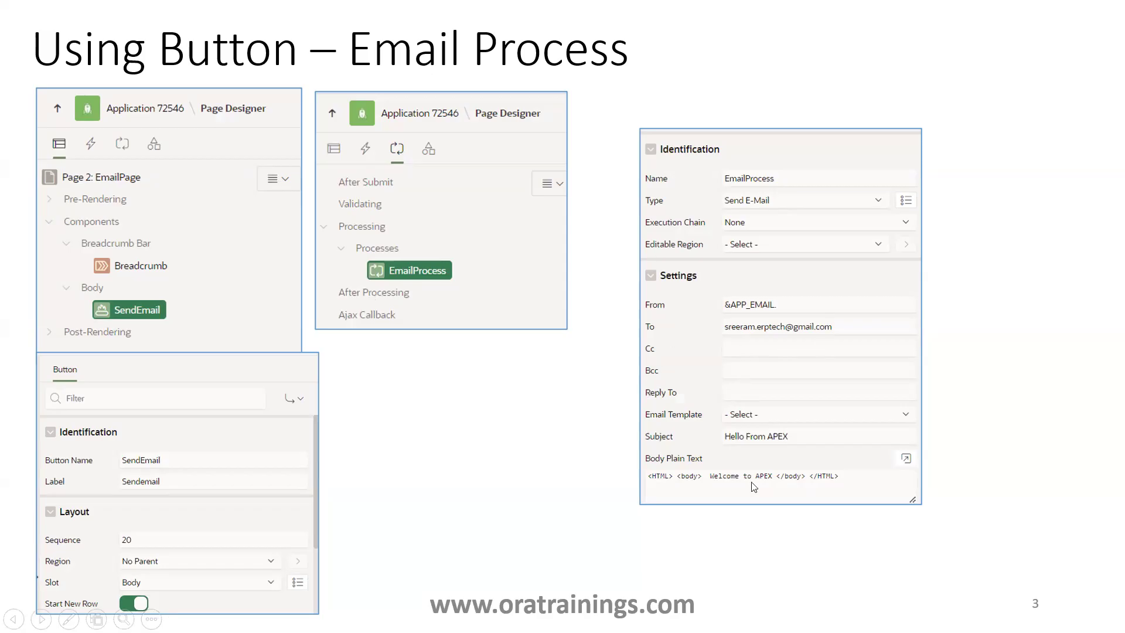
mouse_move(744, 485)
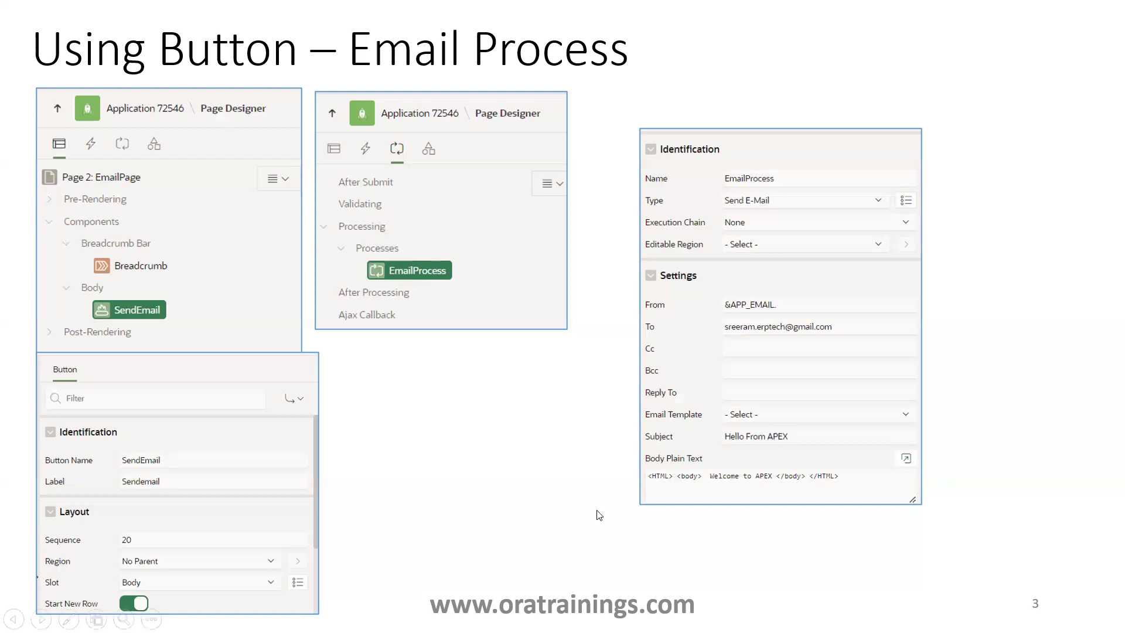
mouse_move(674, 416)
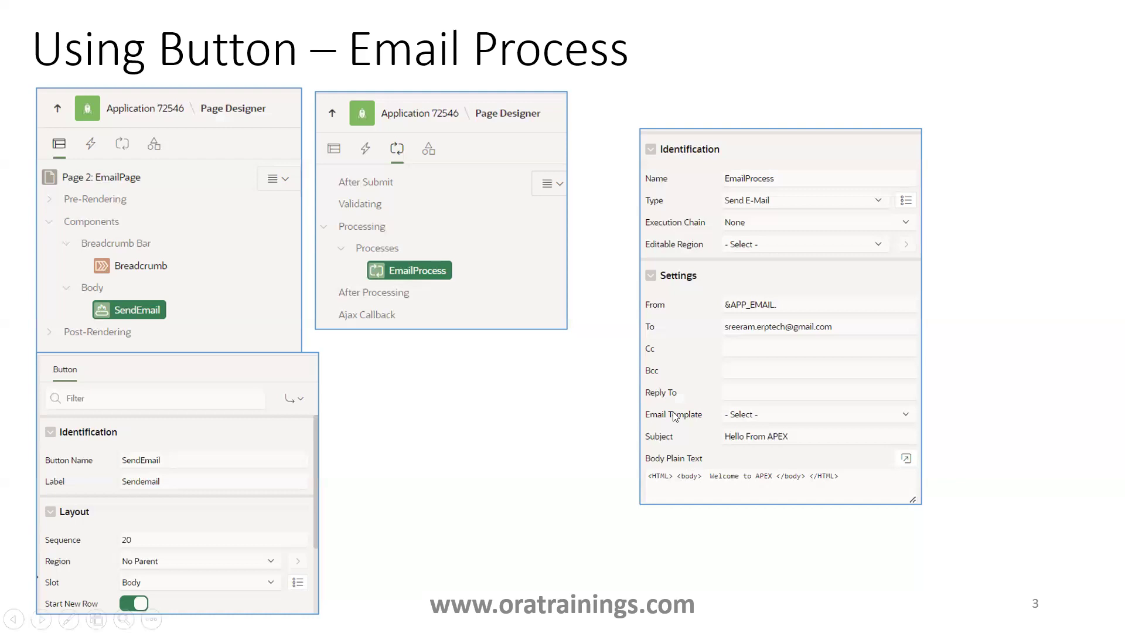
mouse_move(600, 436)
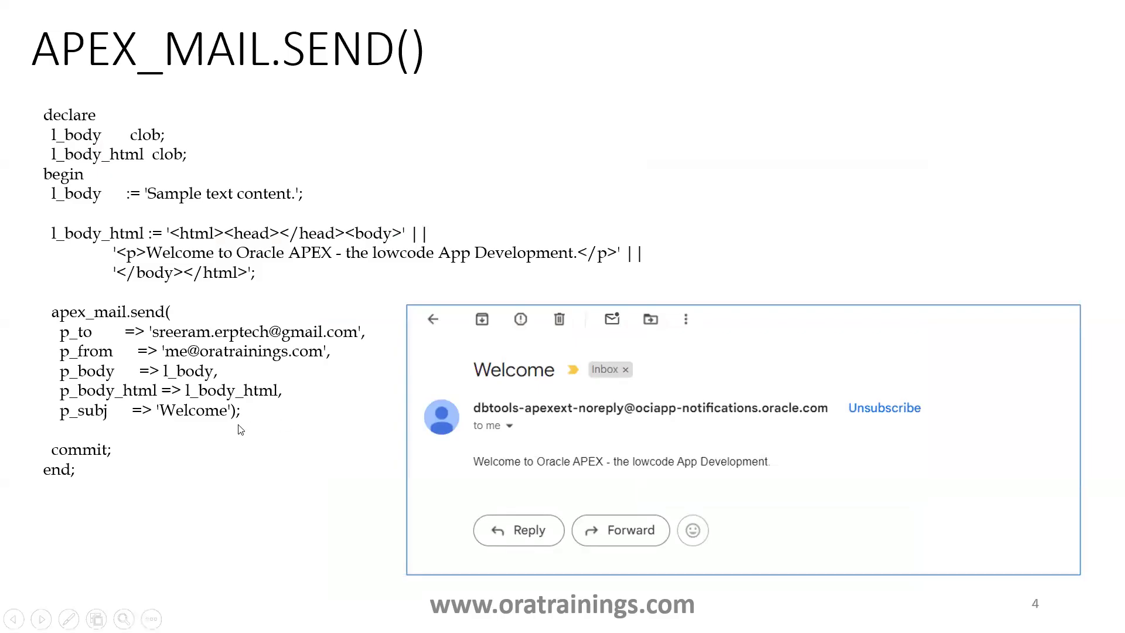
mouse_move(216, 253)
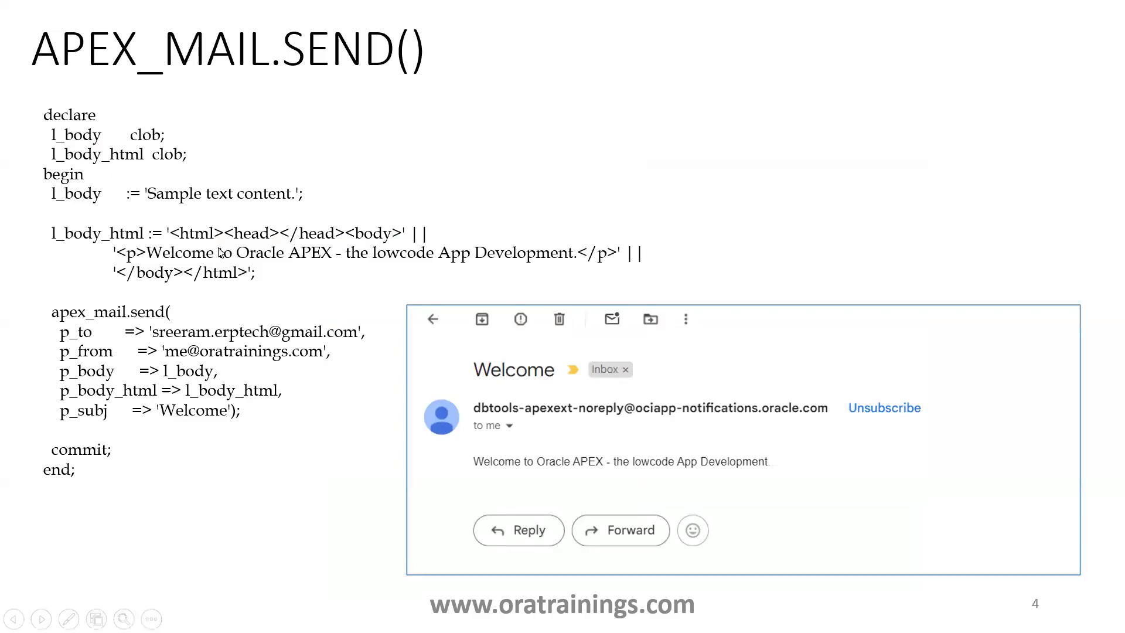
mouse_move(201, 291)
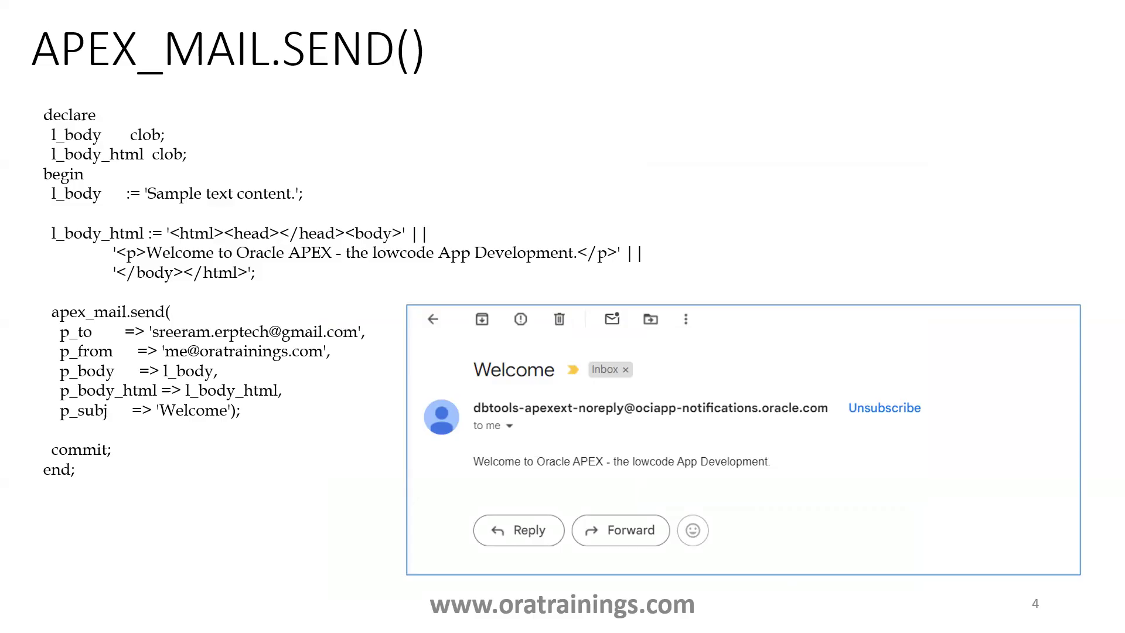
- From the slides, send an email with EmailPage's Sendemail-UsingEmailProcess button, getting 'Email Sent - Email Process'
key(Alt+Tab)
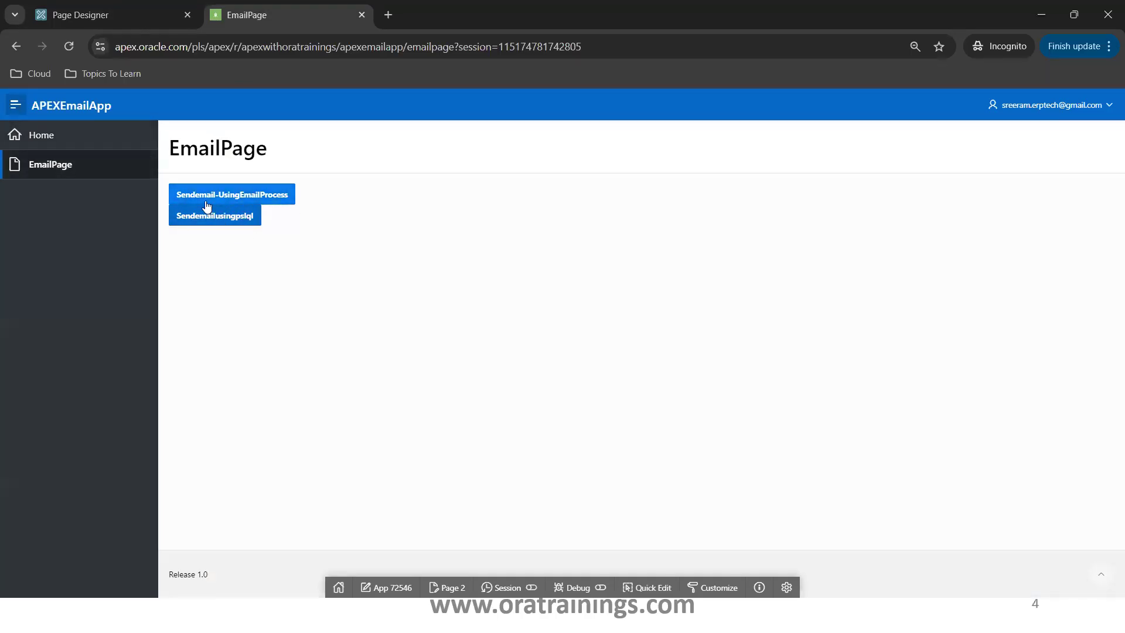
mouse_move(285, 201)
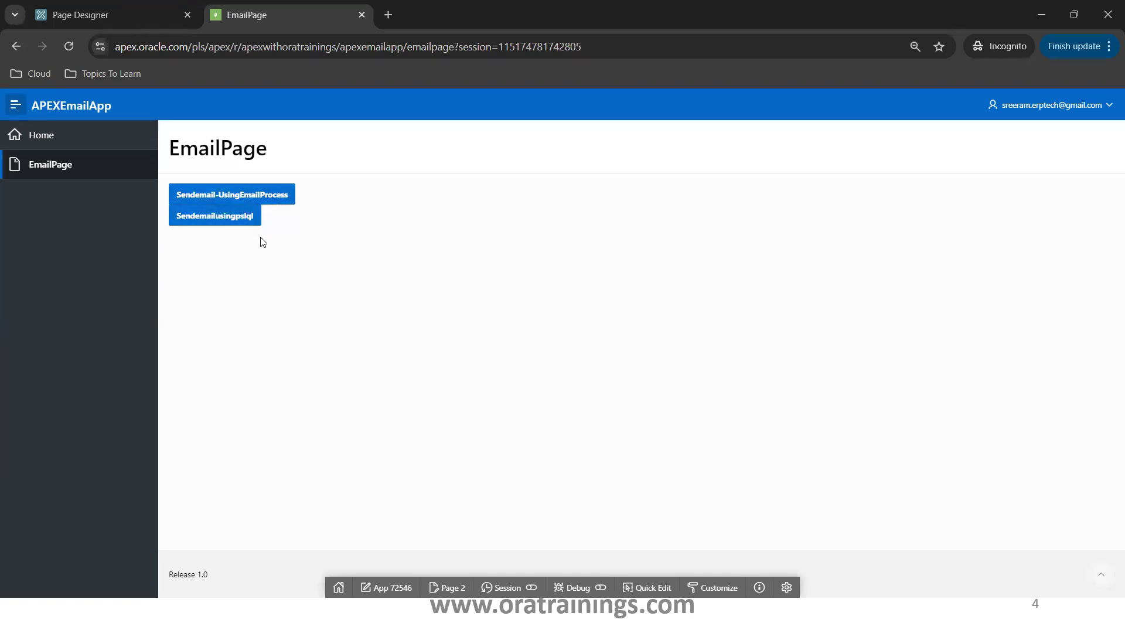
mouse_move(260, 199)
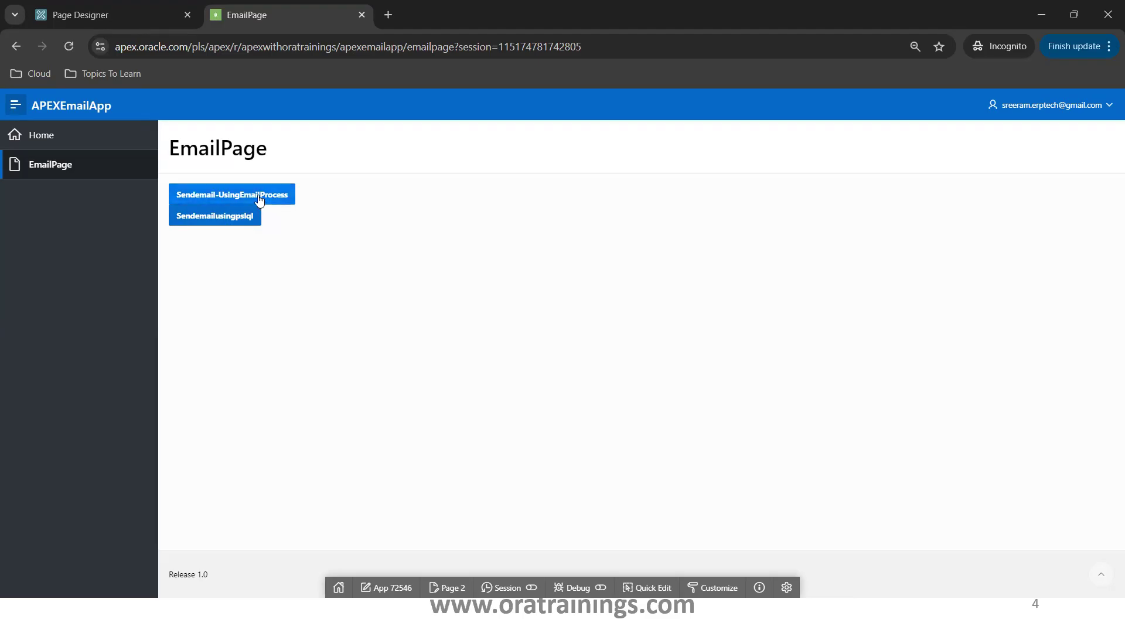
click(231, 194)
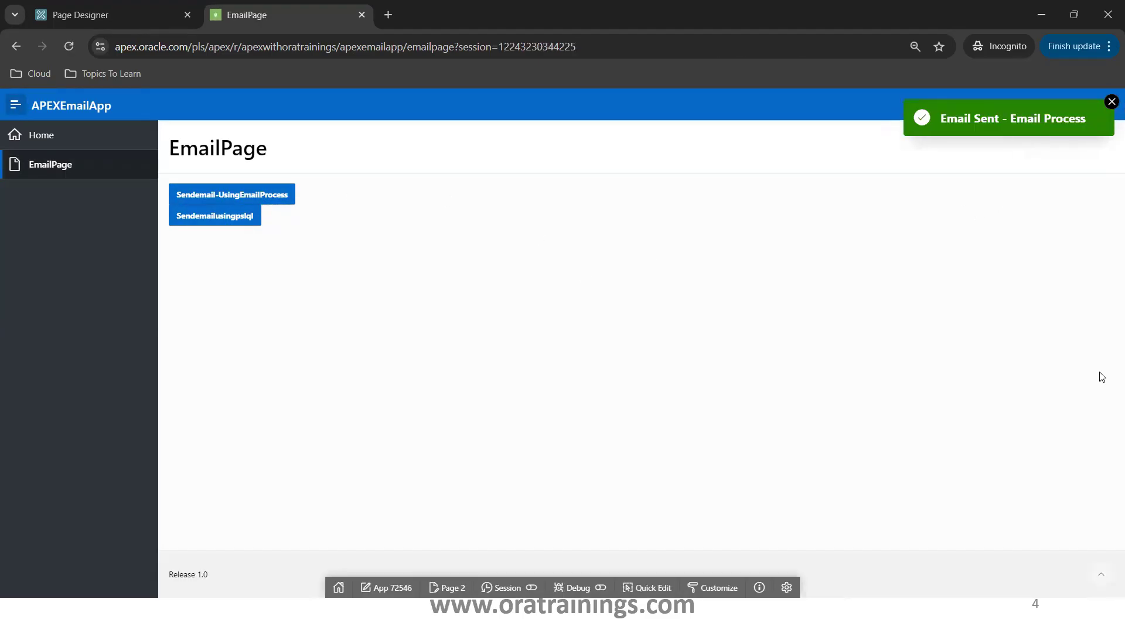
mouse_move(539, 568)
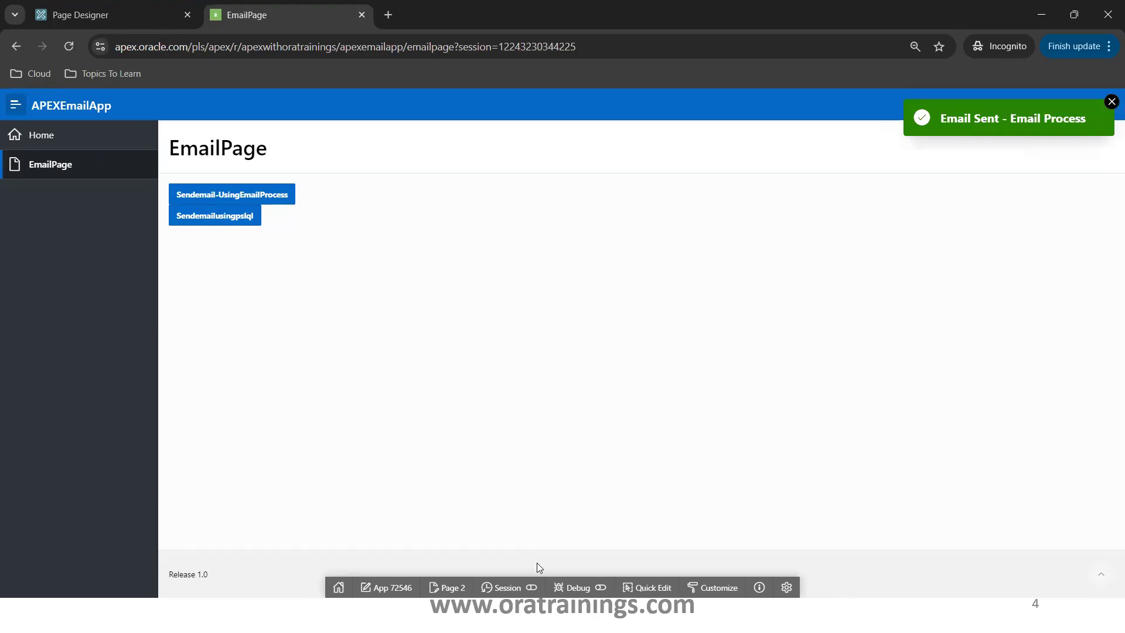
- Open the 'Hello From APEX' email in the Gmail inbox, showing 'Welcome to APEX'
key(Alt+Tab)
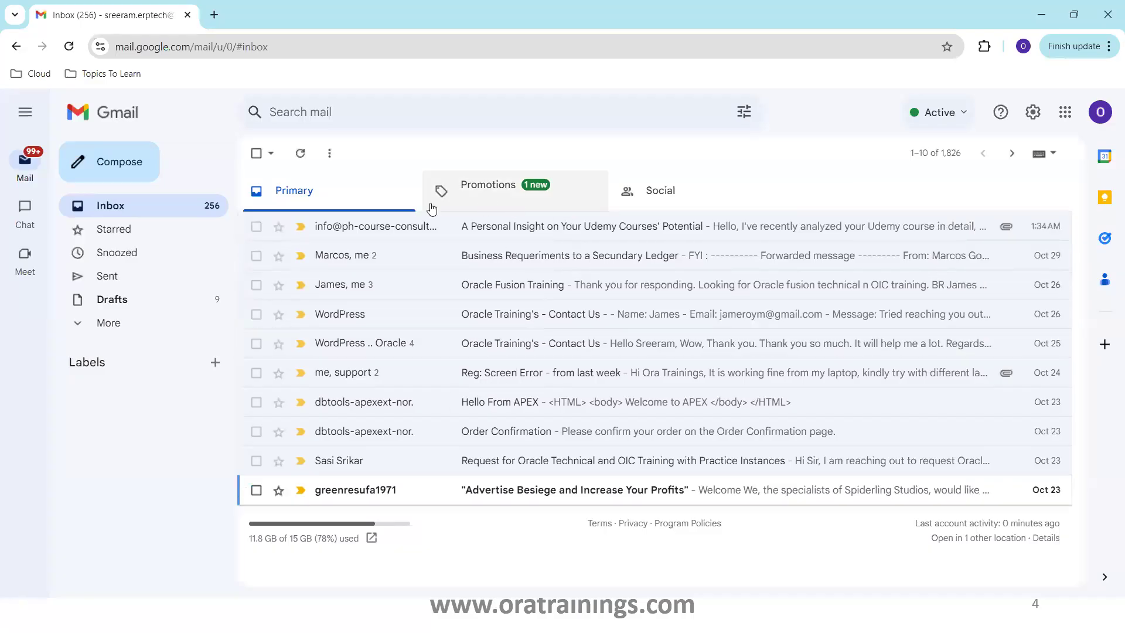
click(488, 185)
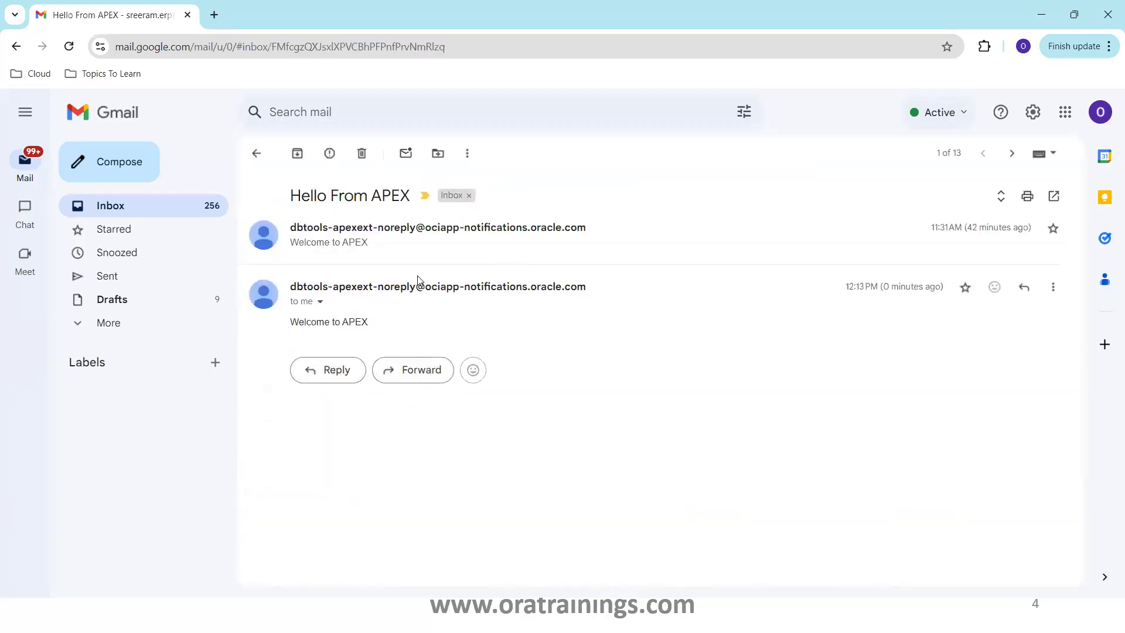
mouse_move(186, 216)
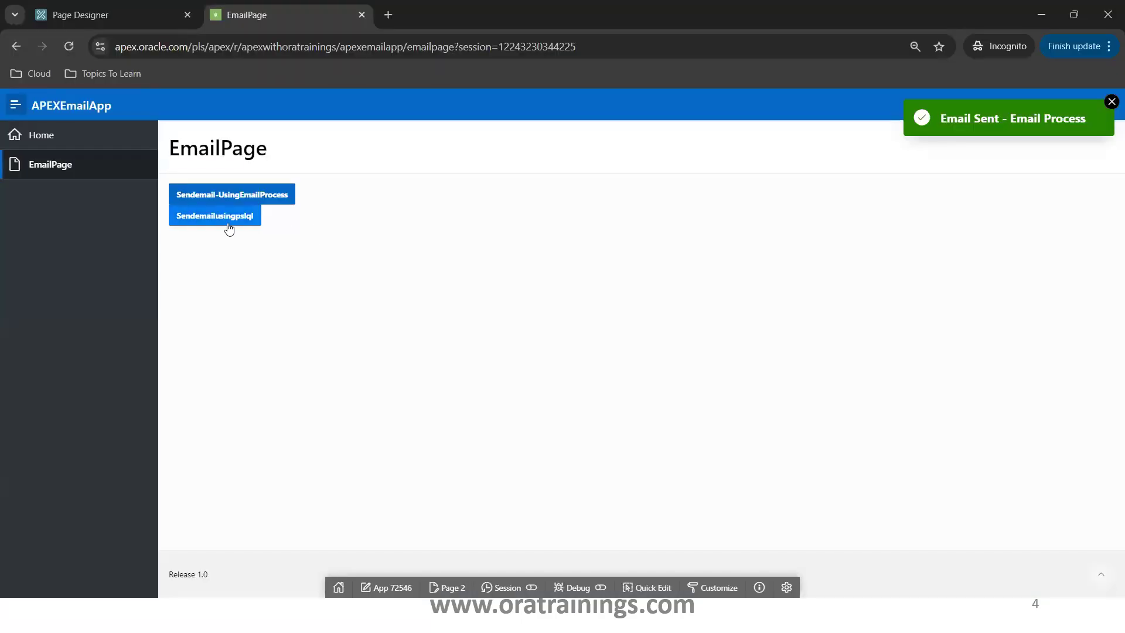
- Send the second email with the Sendemailusingpslql button, getting 'Email Sent - PLSQL'
click(215, 216)
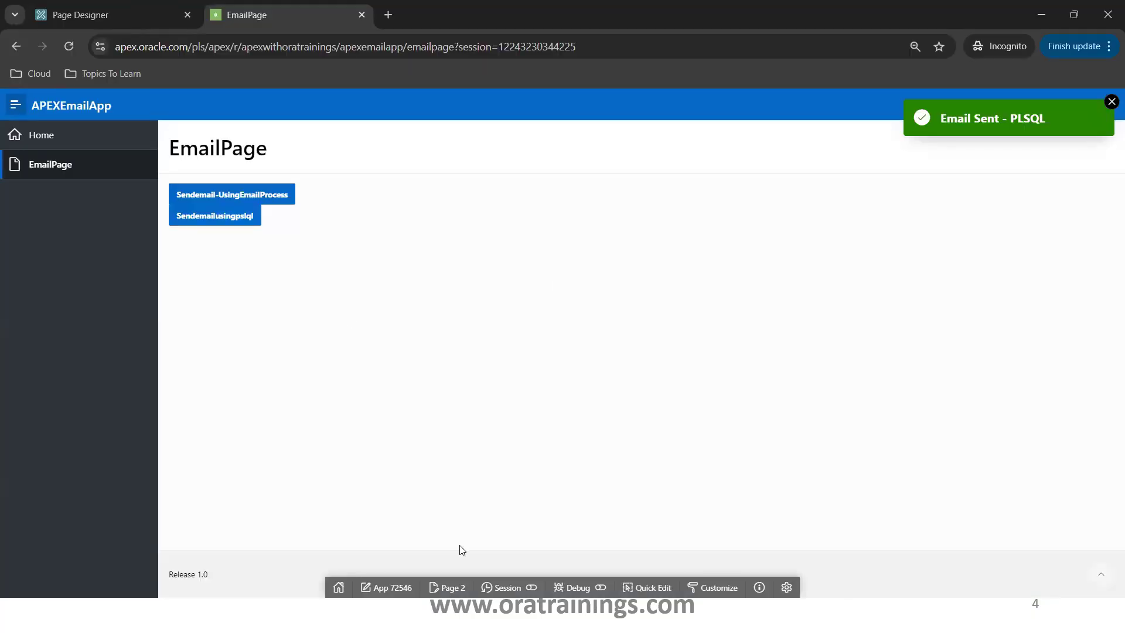
- In Page Designer, inspect the SendEmail and SendEmailUsingPSLQL button properties, both submitting the page
click(82, 16)
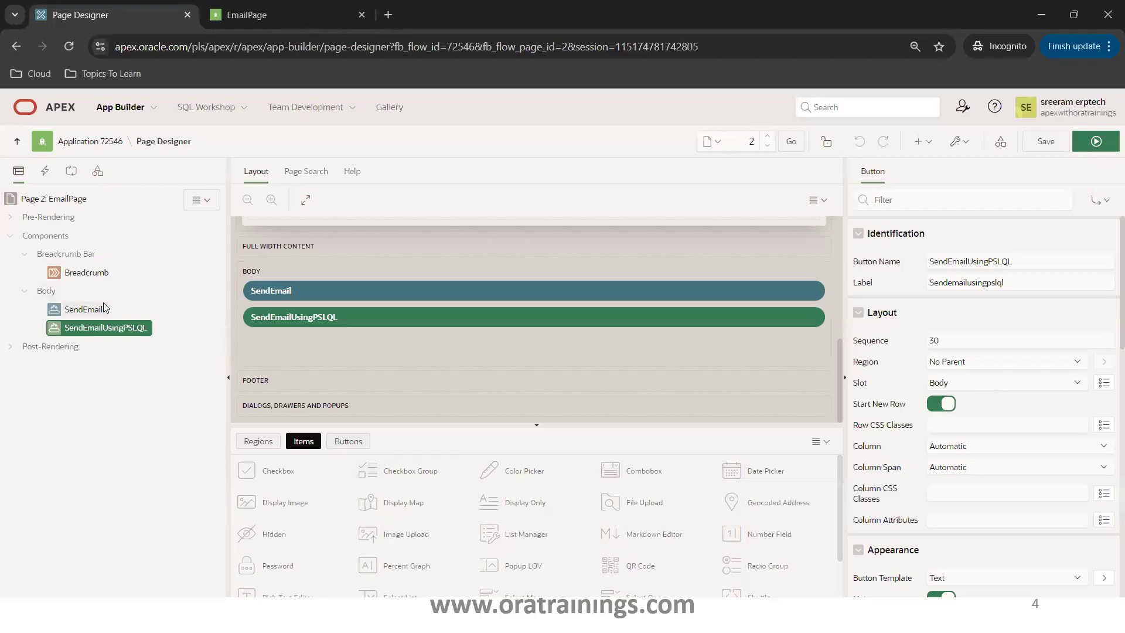
click(86, 310)
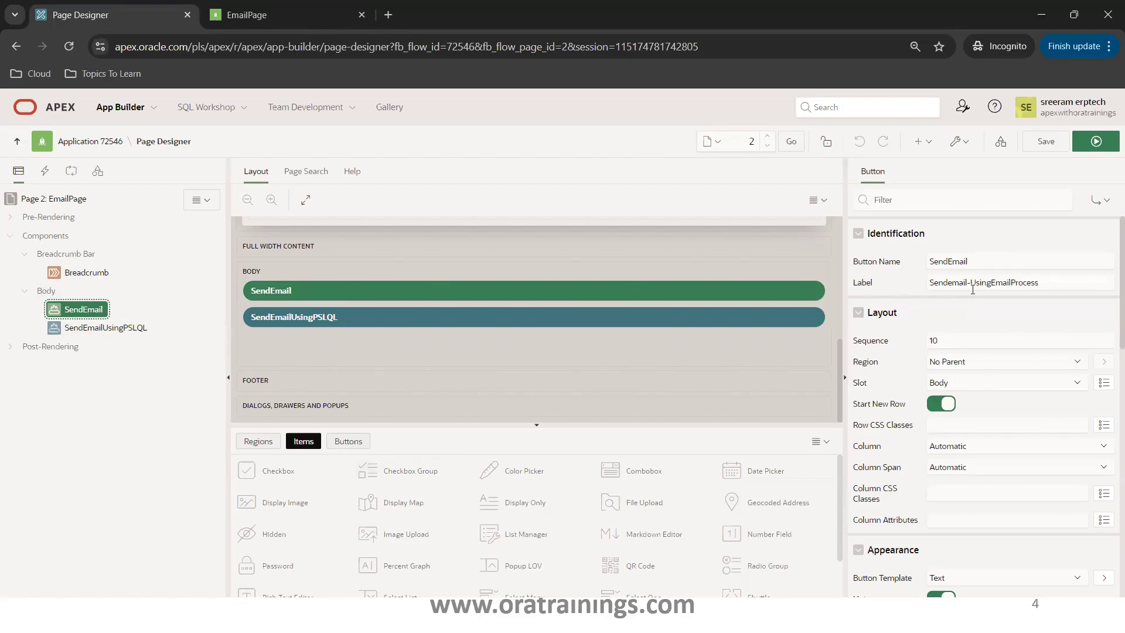
mouse_move(991, 304)
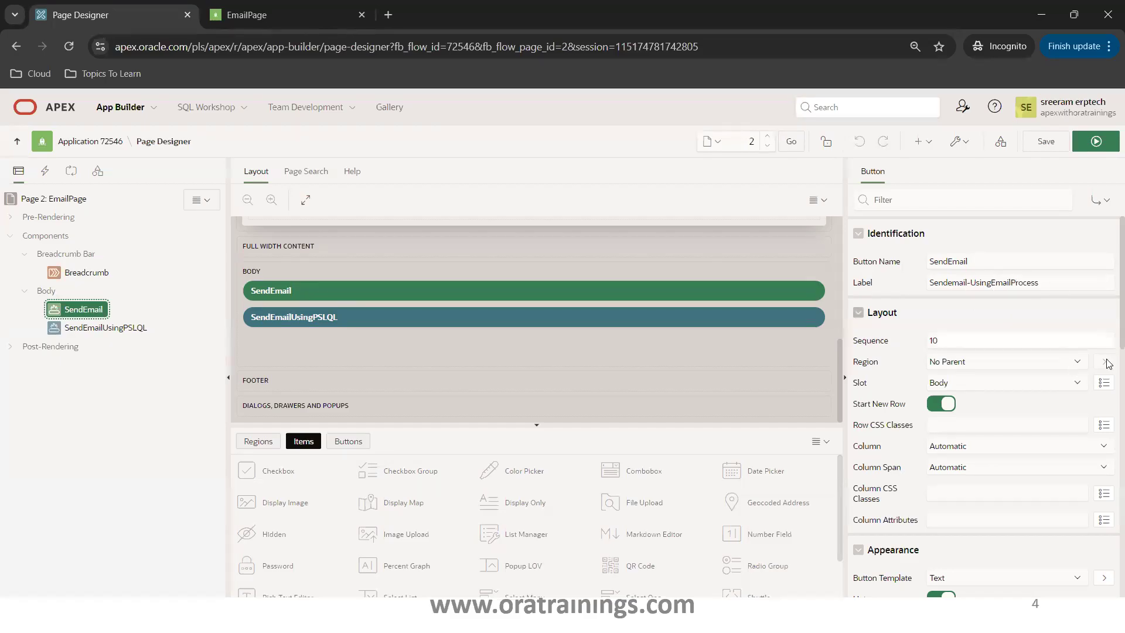
scroll(down, 3)
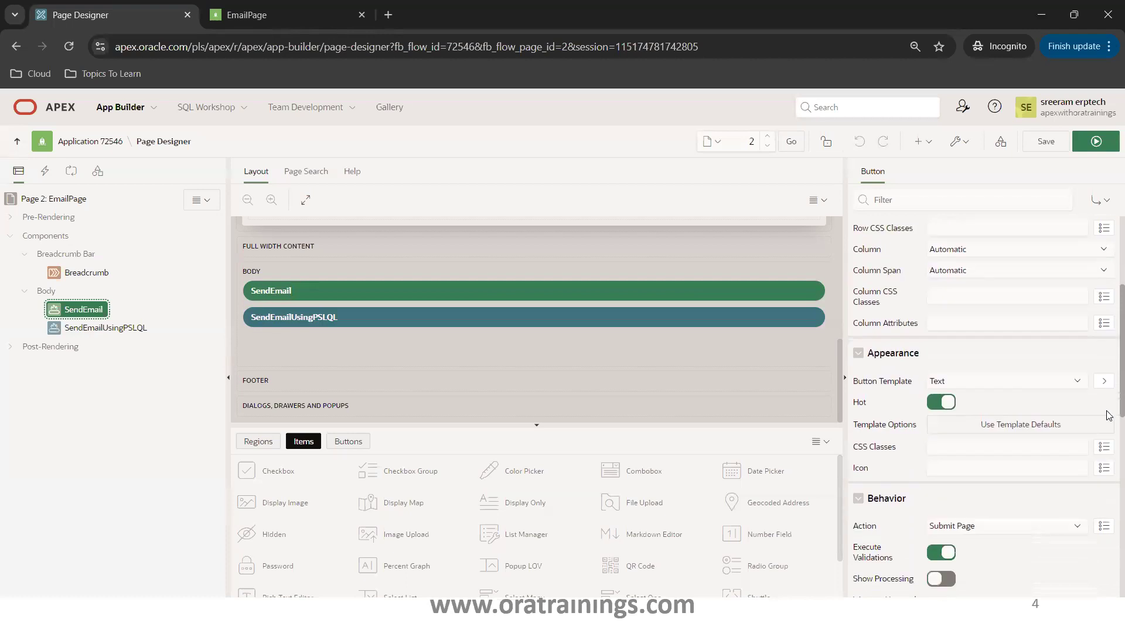
scroll(down, 3)
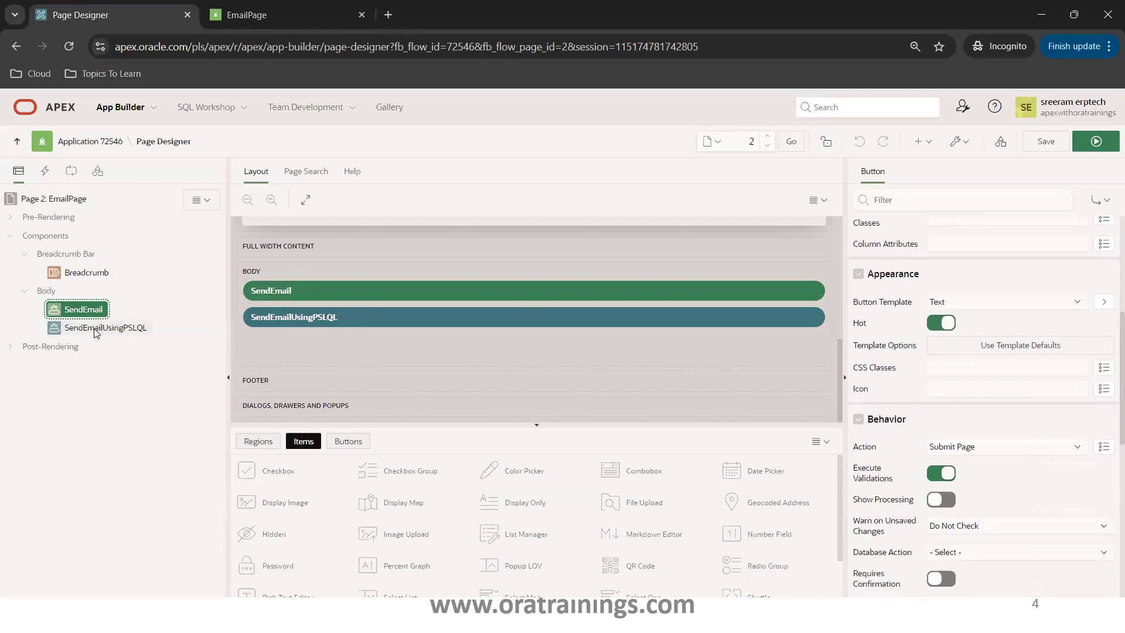
click(106, 327)
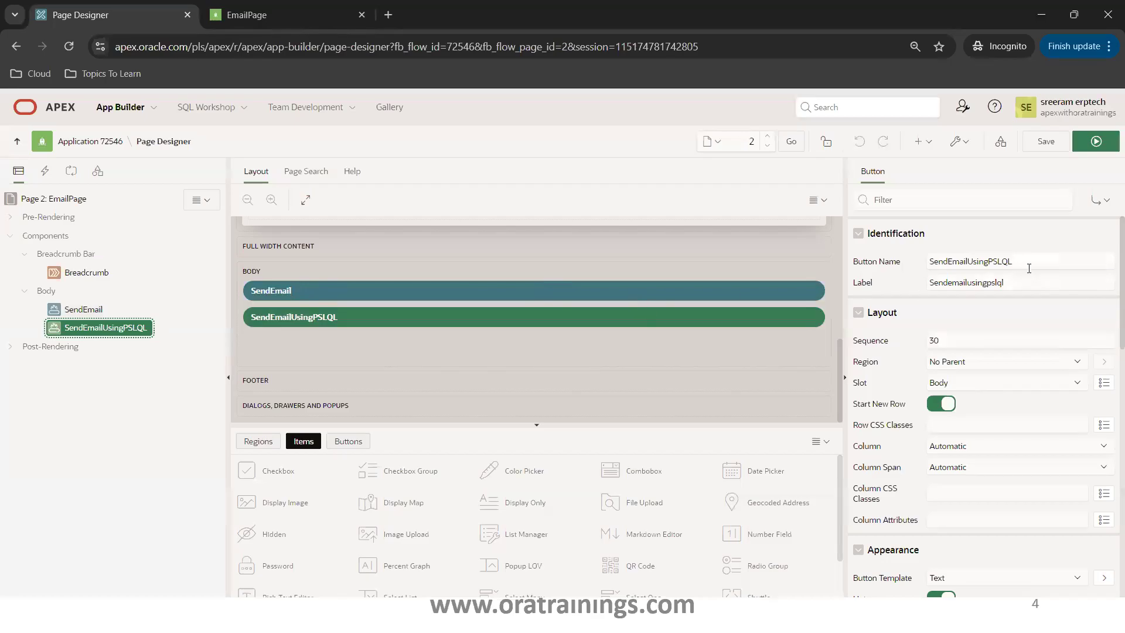
scroll(down, 3)
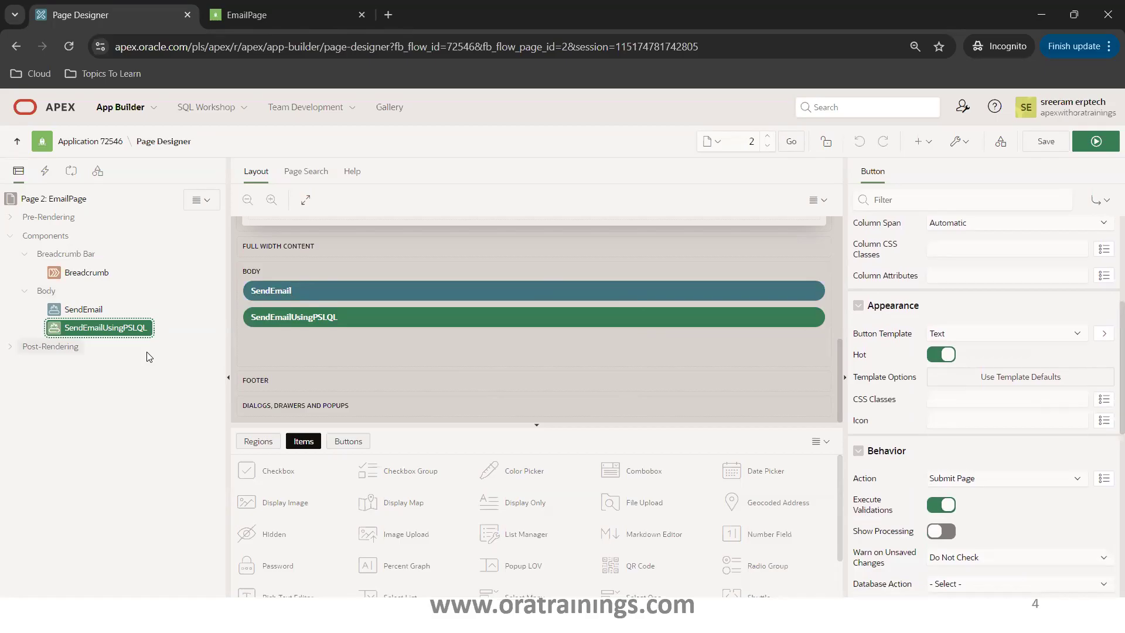
- In the Processing tree, inspect EmailProcess and confirm its type is Send E-Mail
click(70, 170)
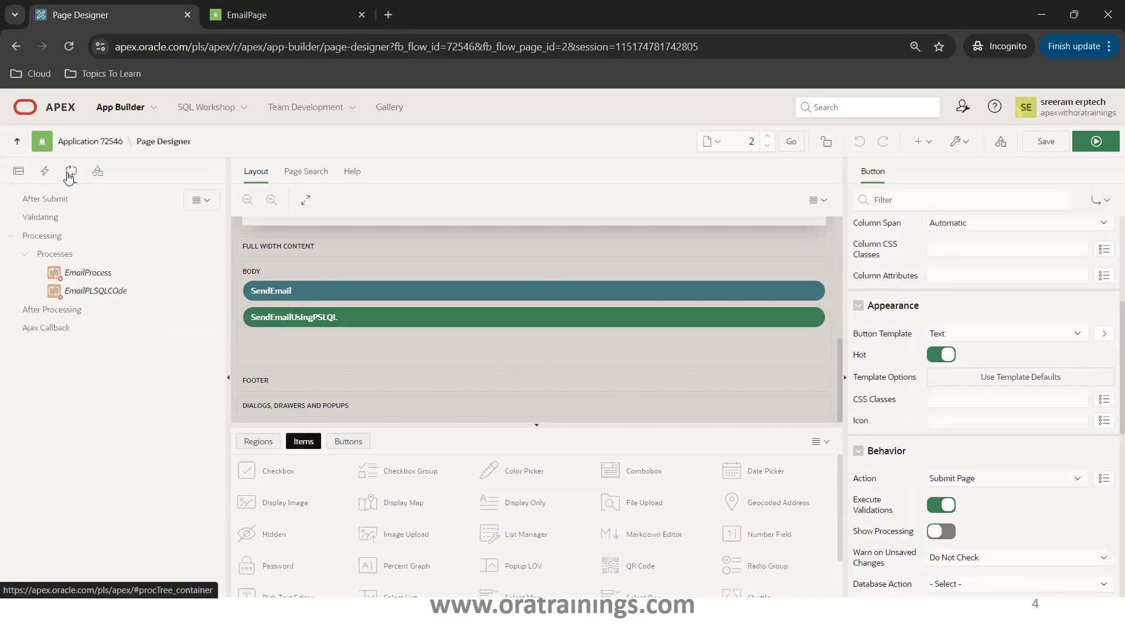
click(87, 272)
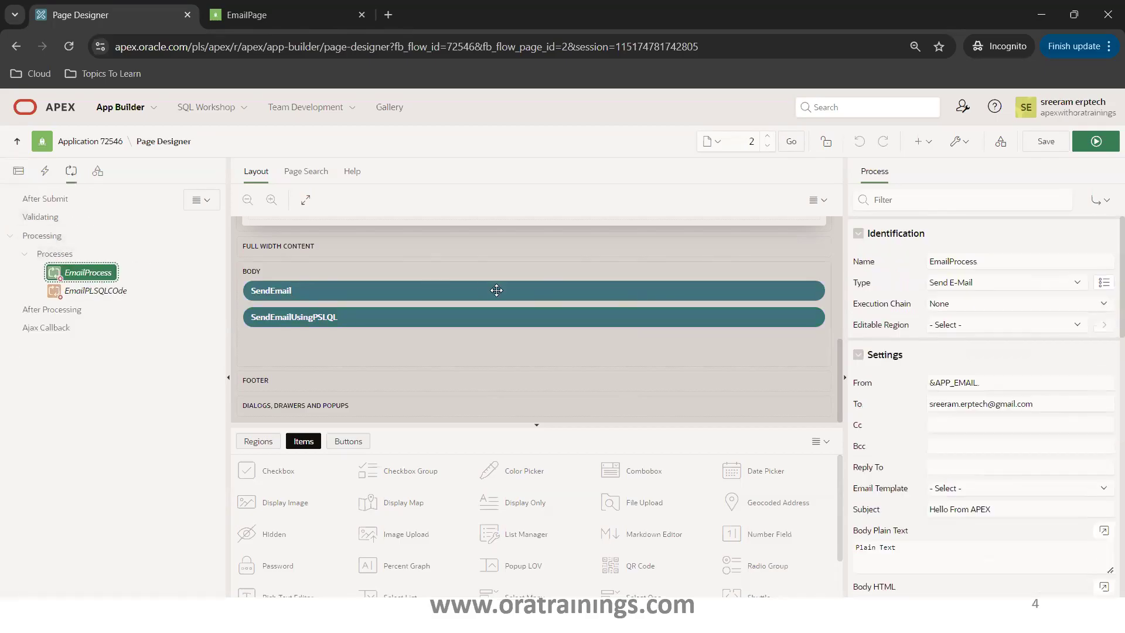
mouse_move(973, 265)
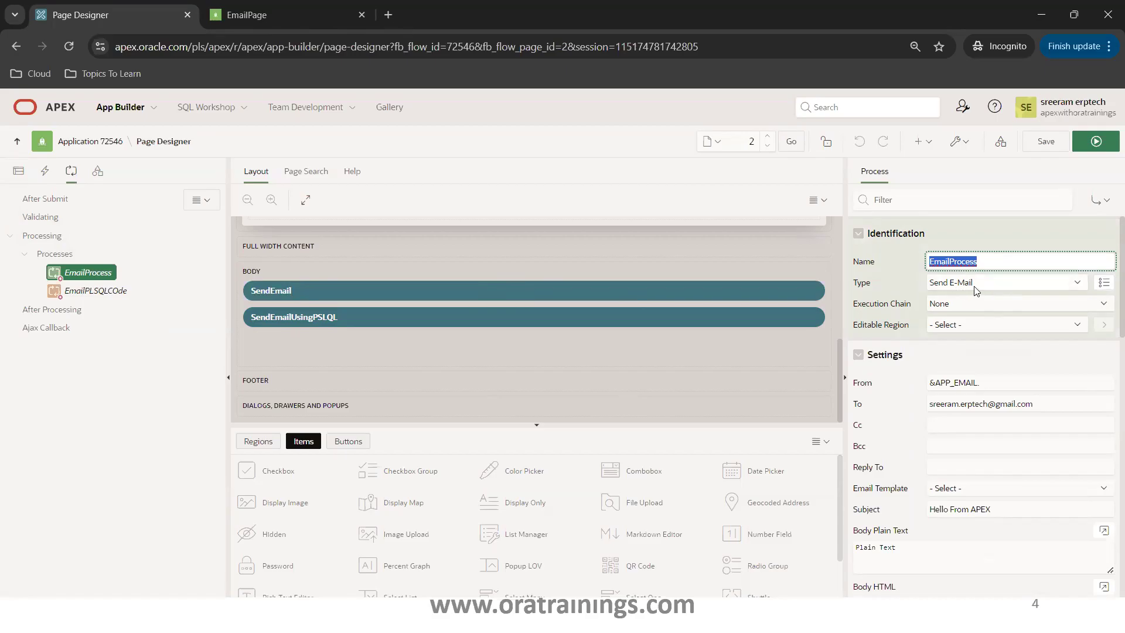
click(1006, 282)
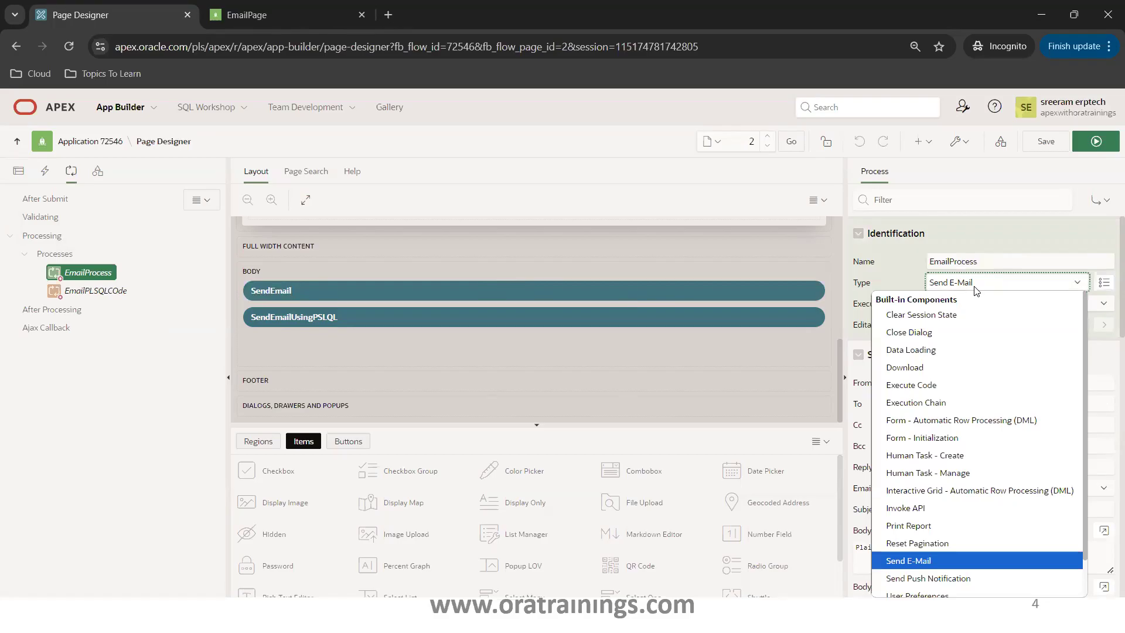
click(908, 561)
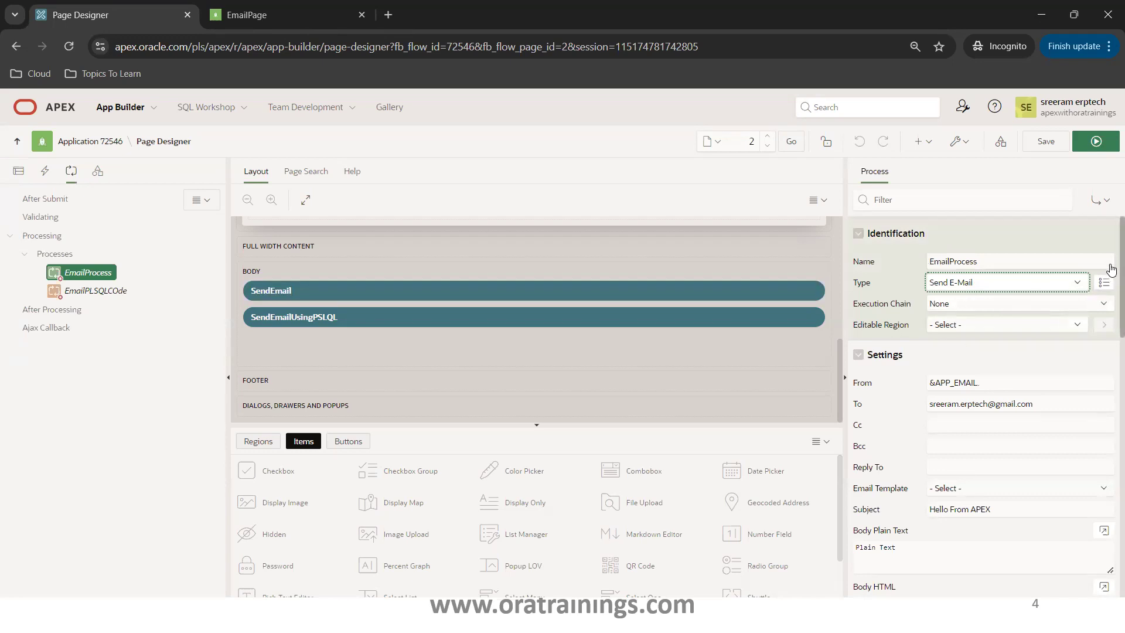
scroll(down, 3)
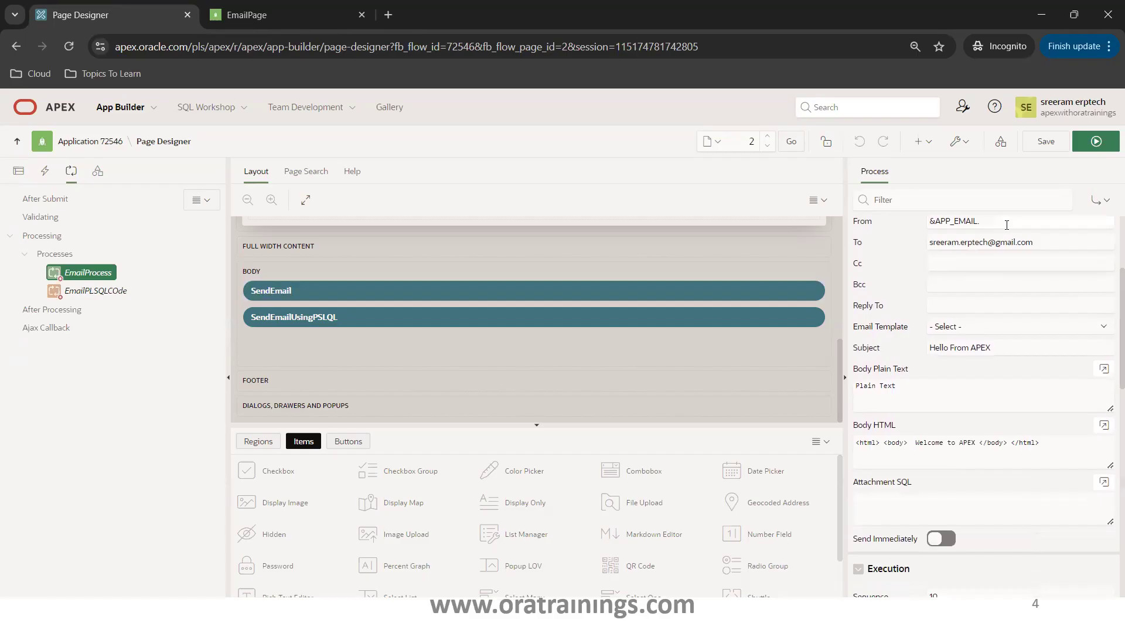
double_click(954, 221)
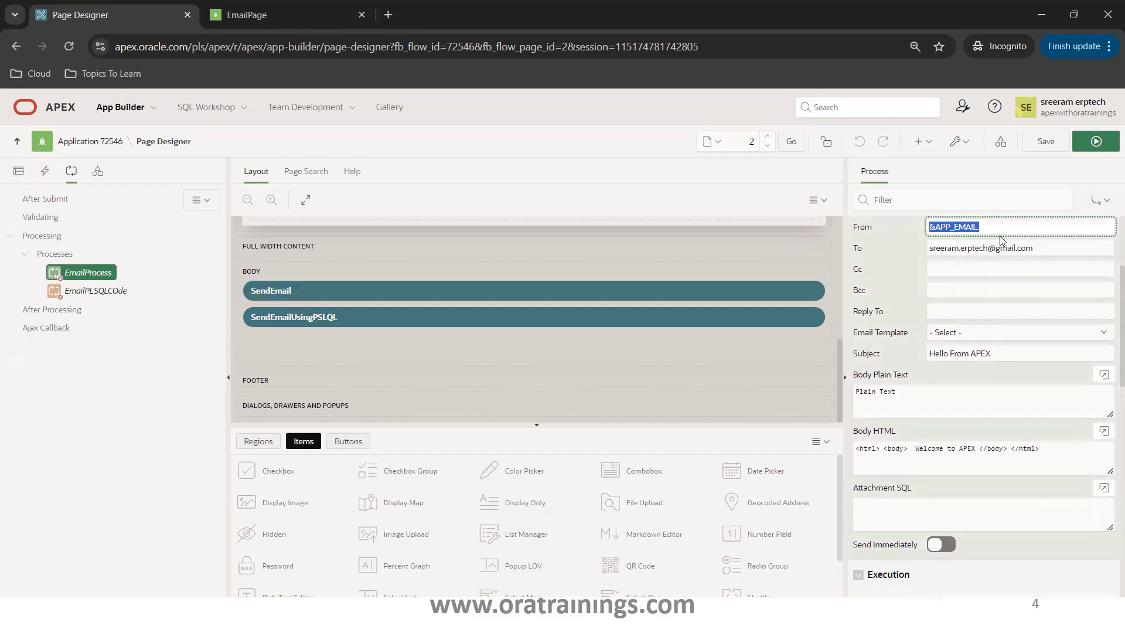
click(1020, 248)
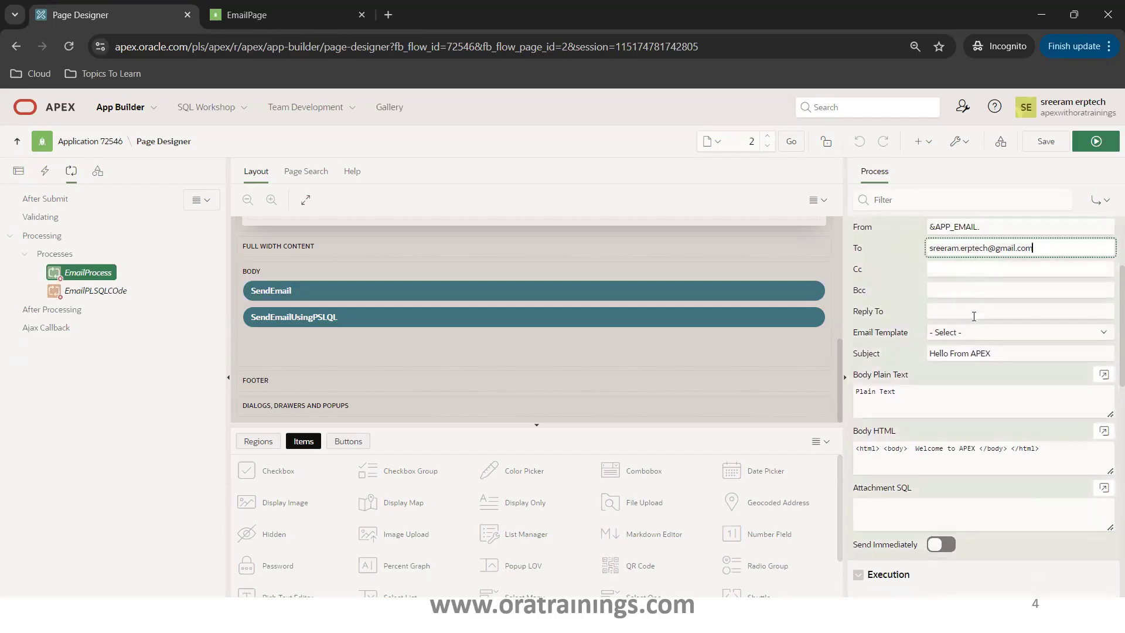
click(981, 401)
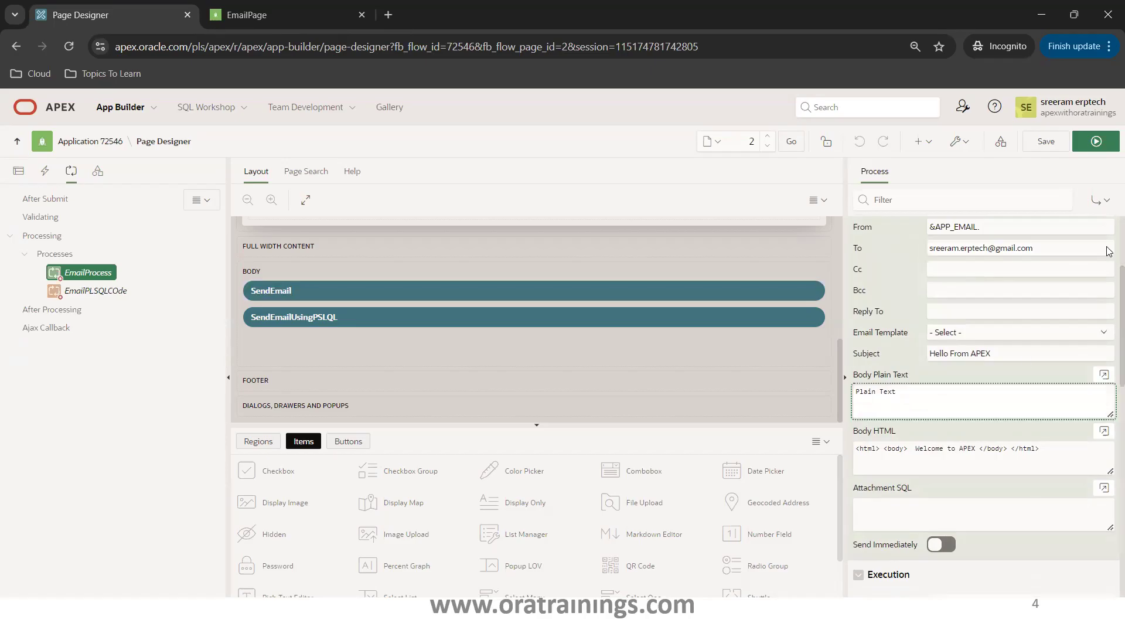
scroll(down, 3)
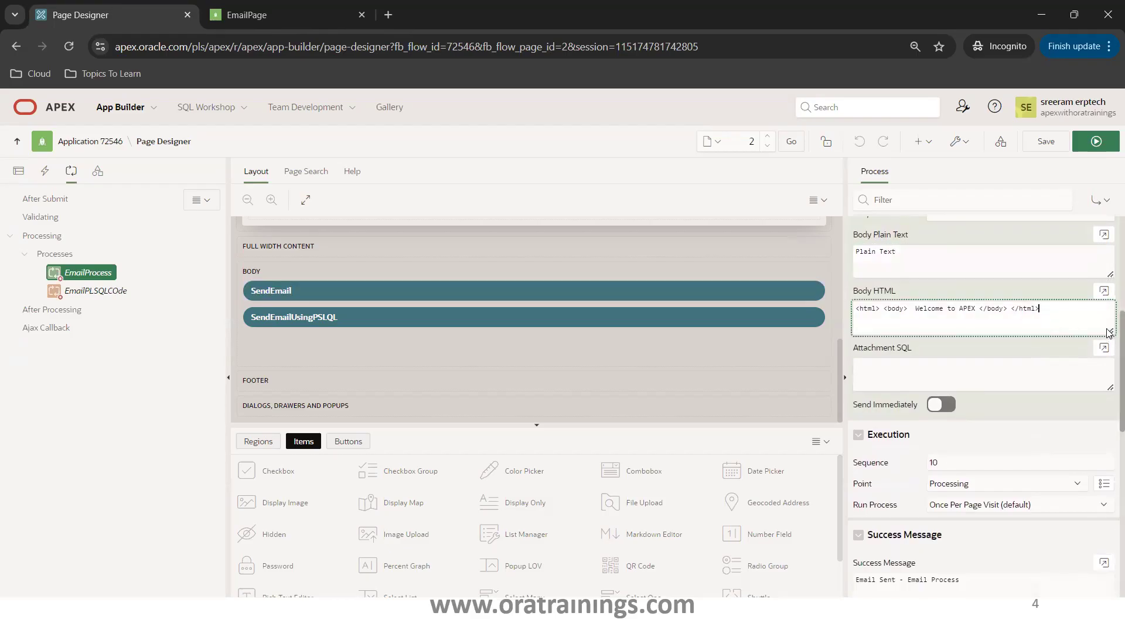
scroll(down, 3)
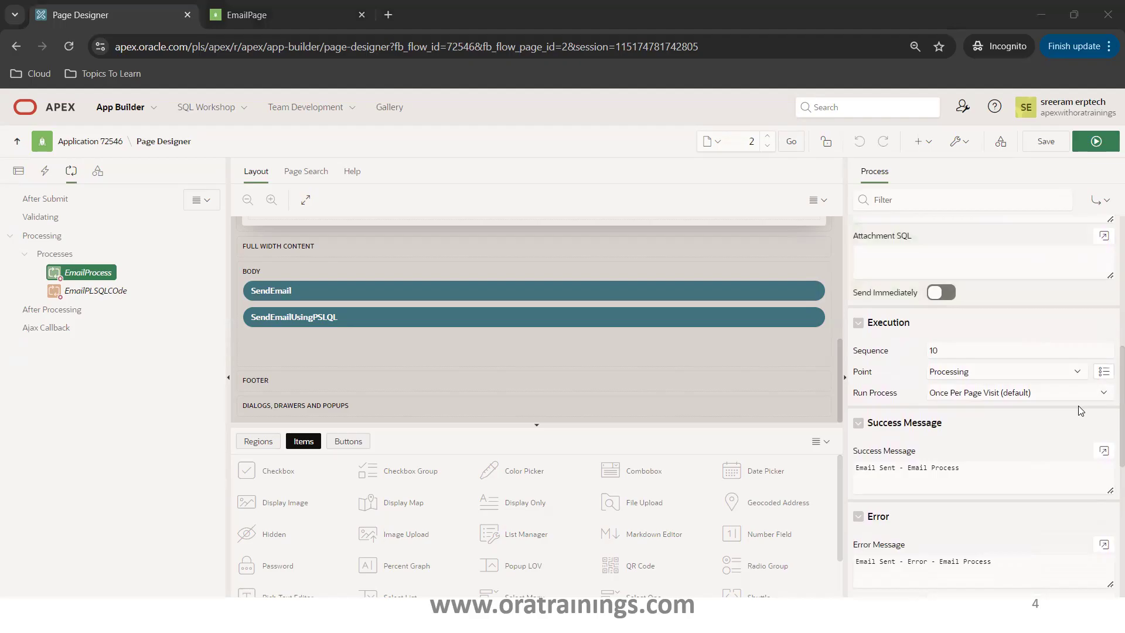
scroll(down, 3)
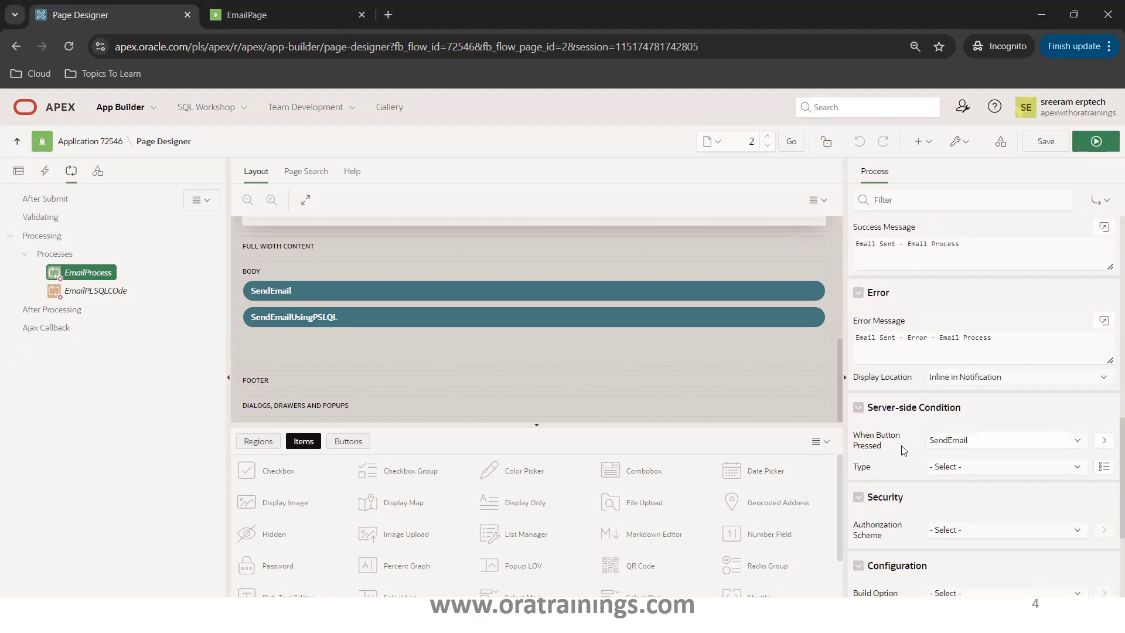
click(1007, 441)
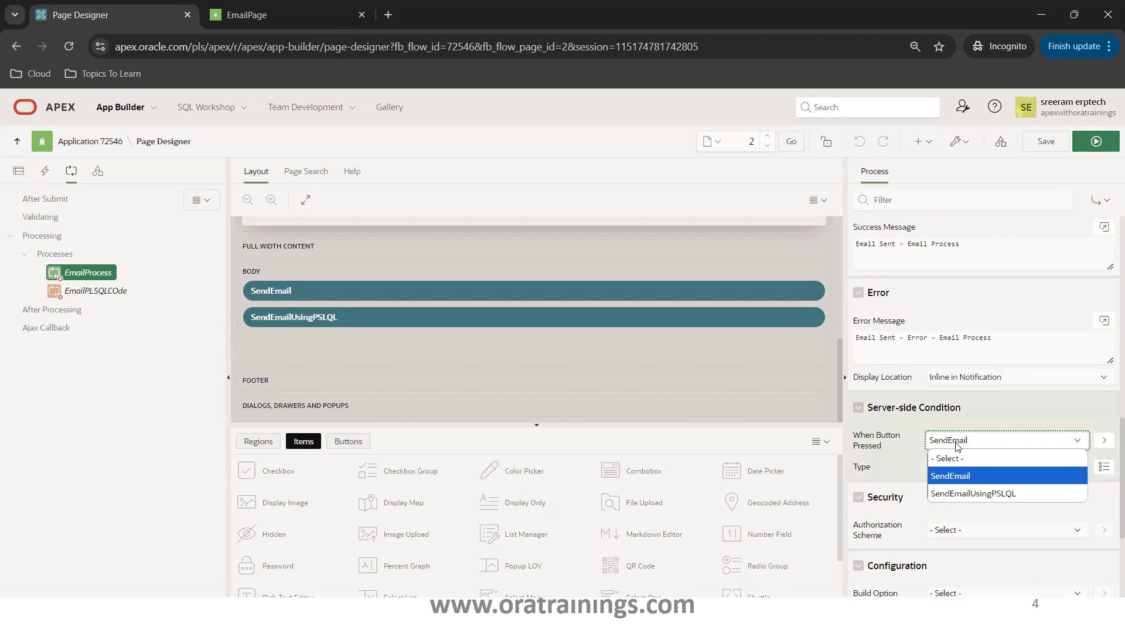
click(950, 476)
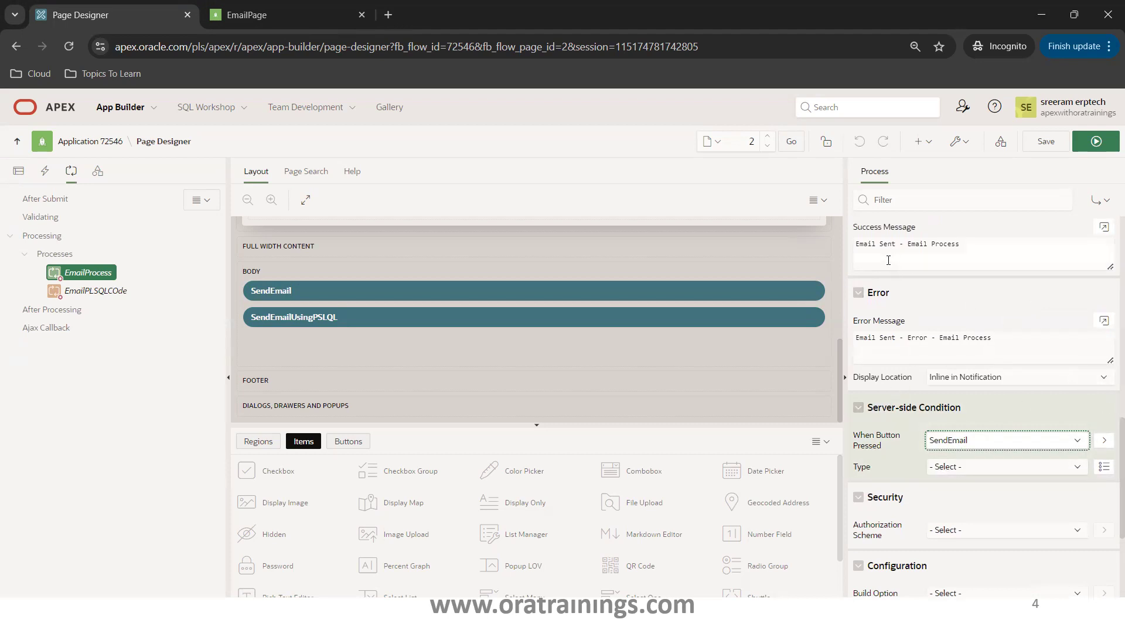
mouse_move(988, 360)
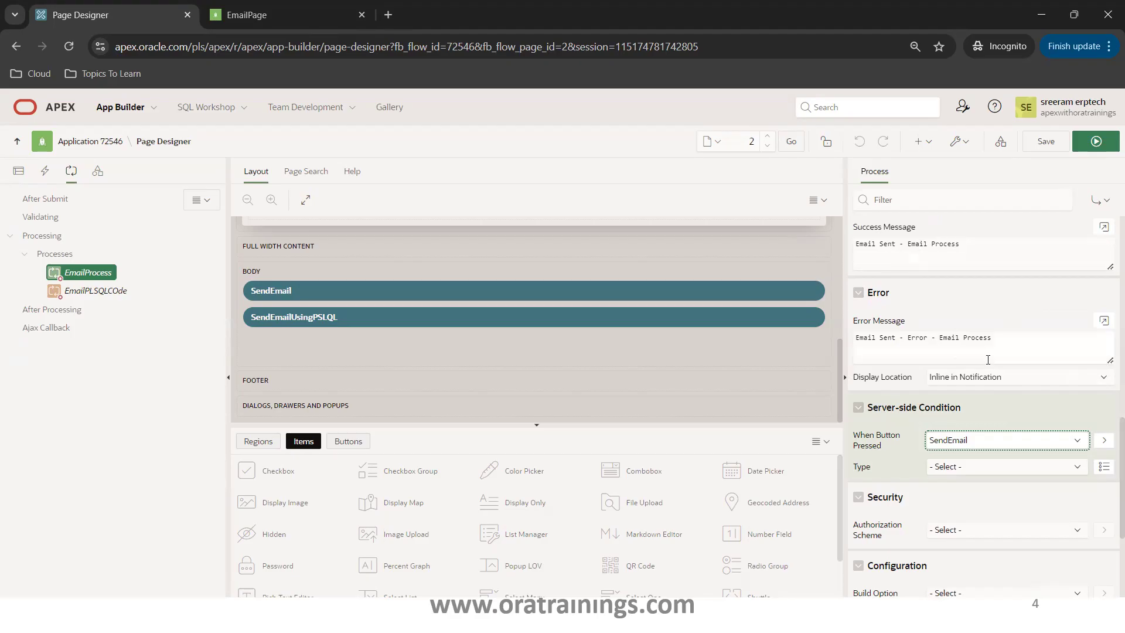
mouse_move(93, 300)
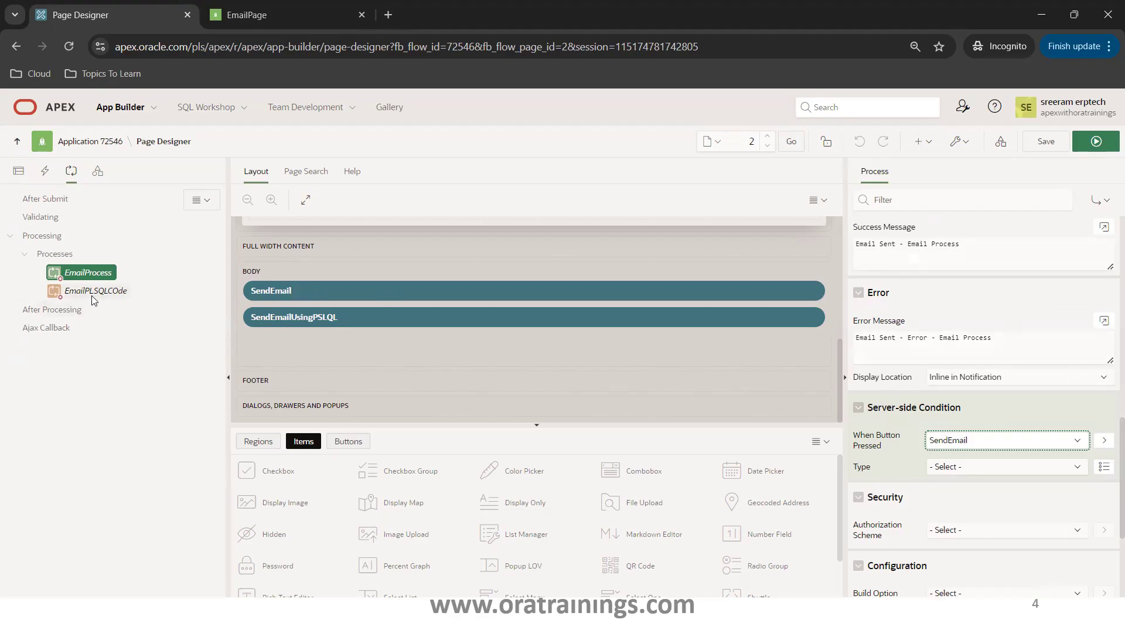
- Select the EmailPLSQLCOde process and open its PL/SQL Code in the code editor
click(96, 291)
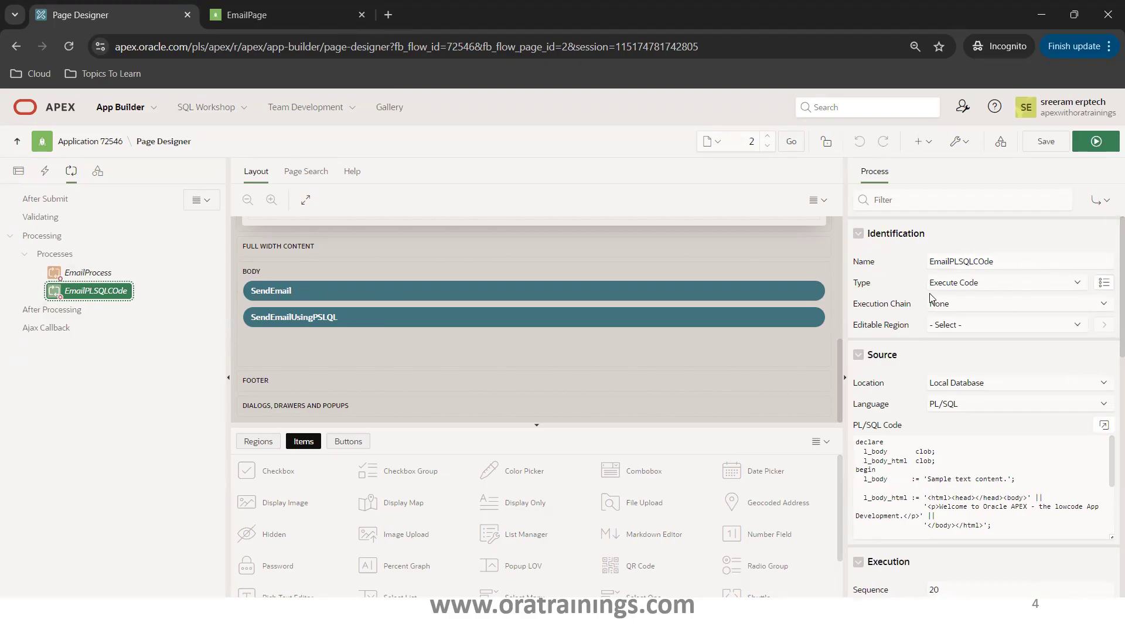
mouse_move(987, 303)
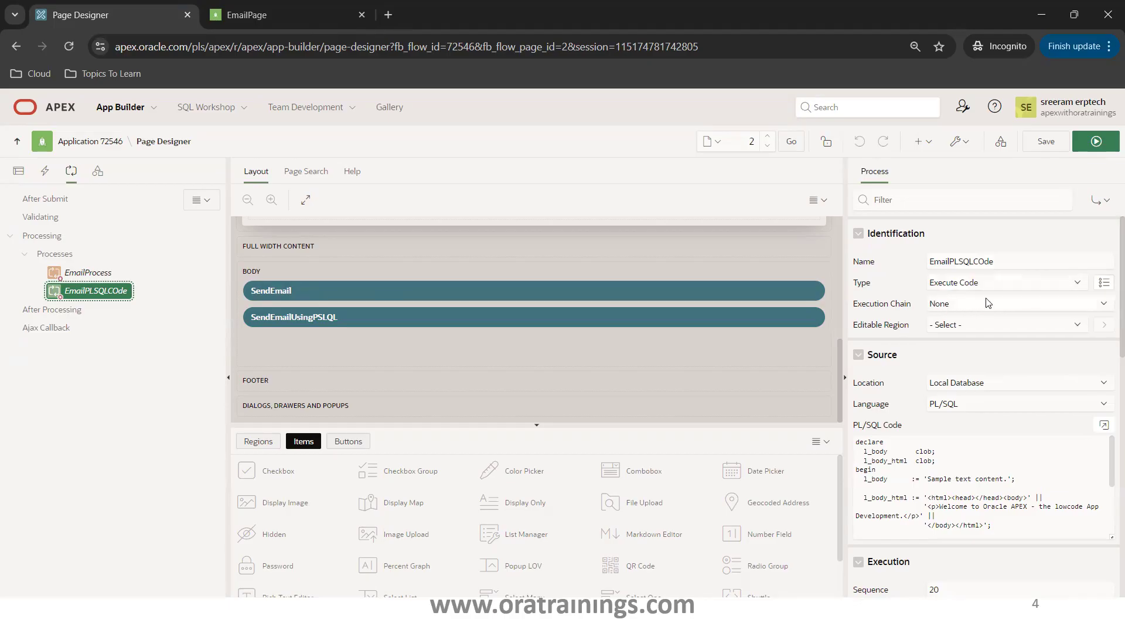
mouse_move(878, 398)
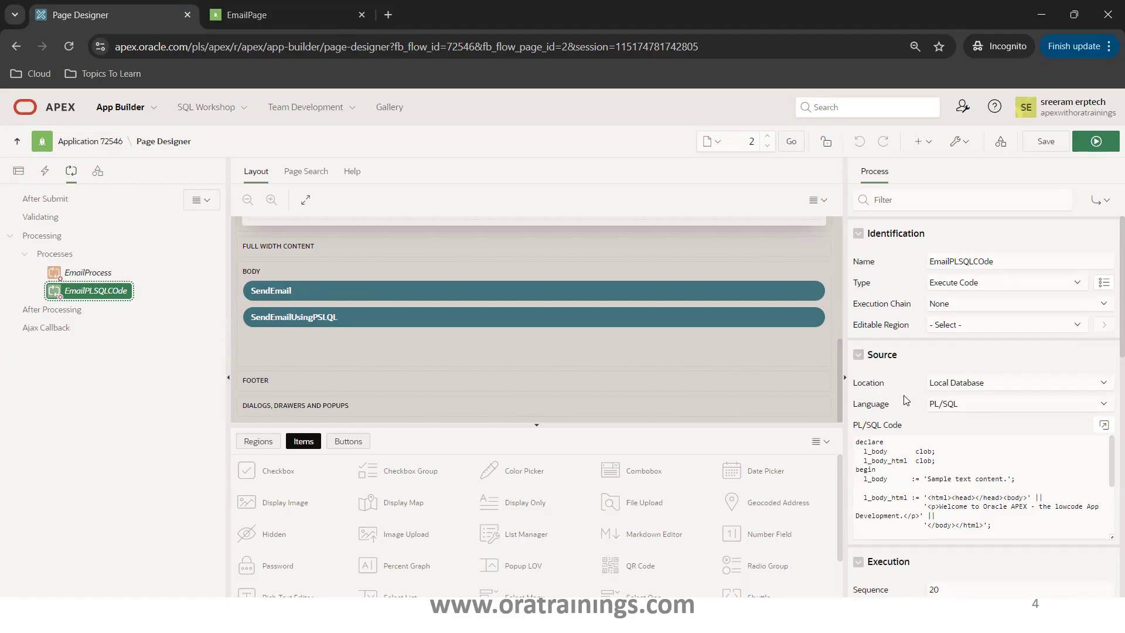
mouse_move(1010, 390)
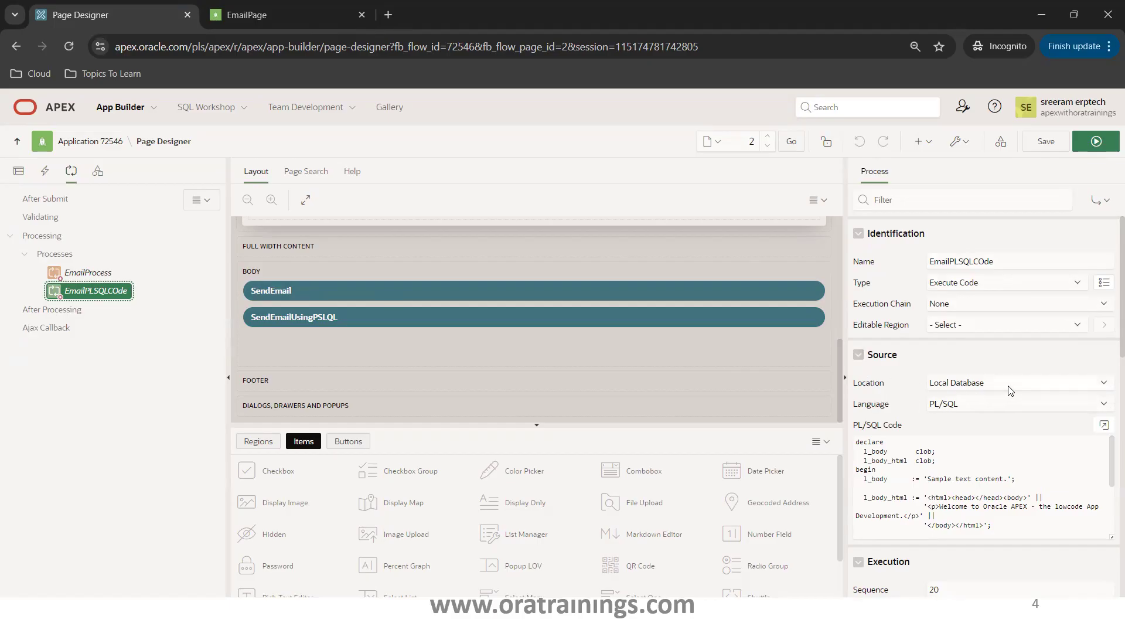
click(1015, 479)
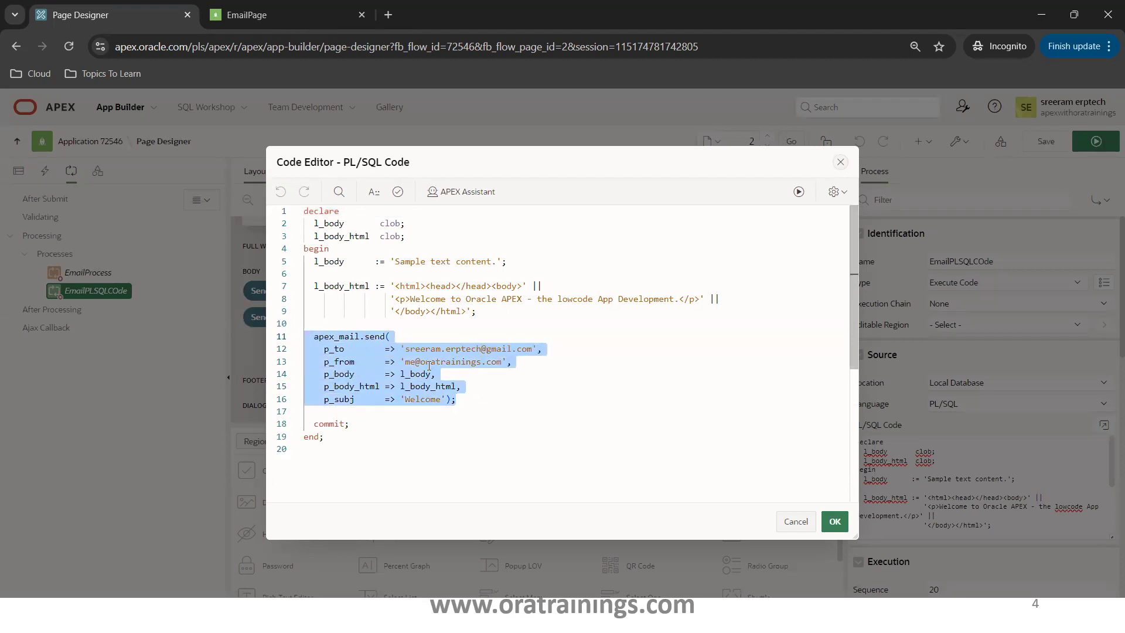
- Highlight p_body and l_body_html in the apex_mail.send call, then close the editor unchanged
click(552, 383)
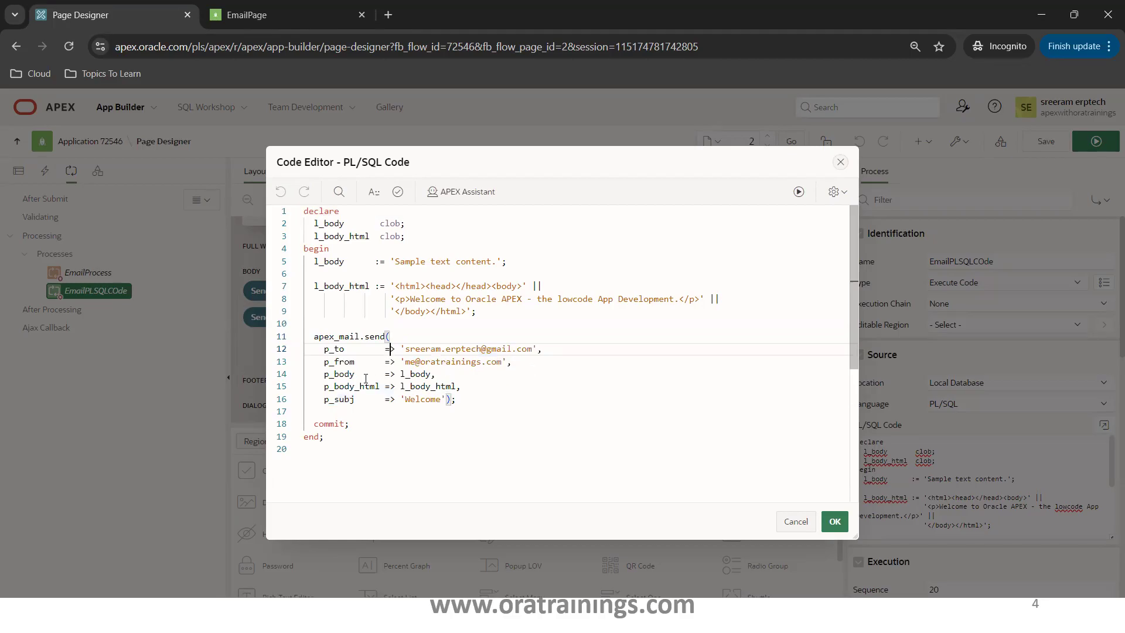
double_click(338, 373)
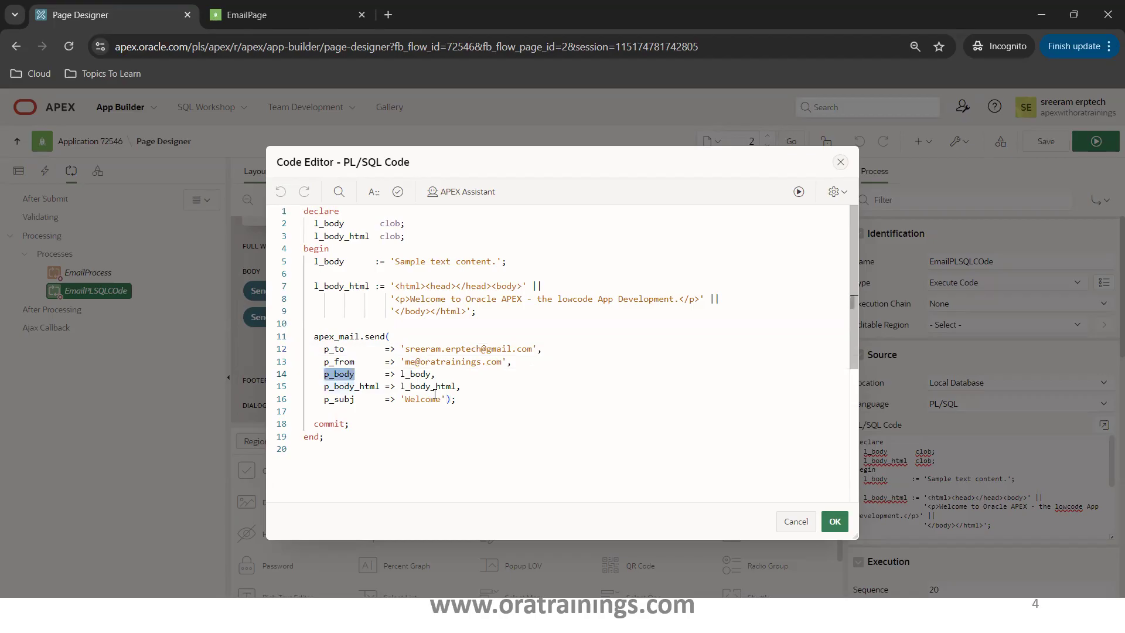
double_click(429, 387)
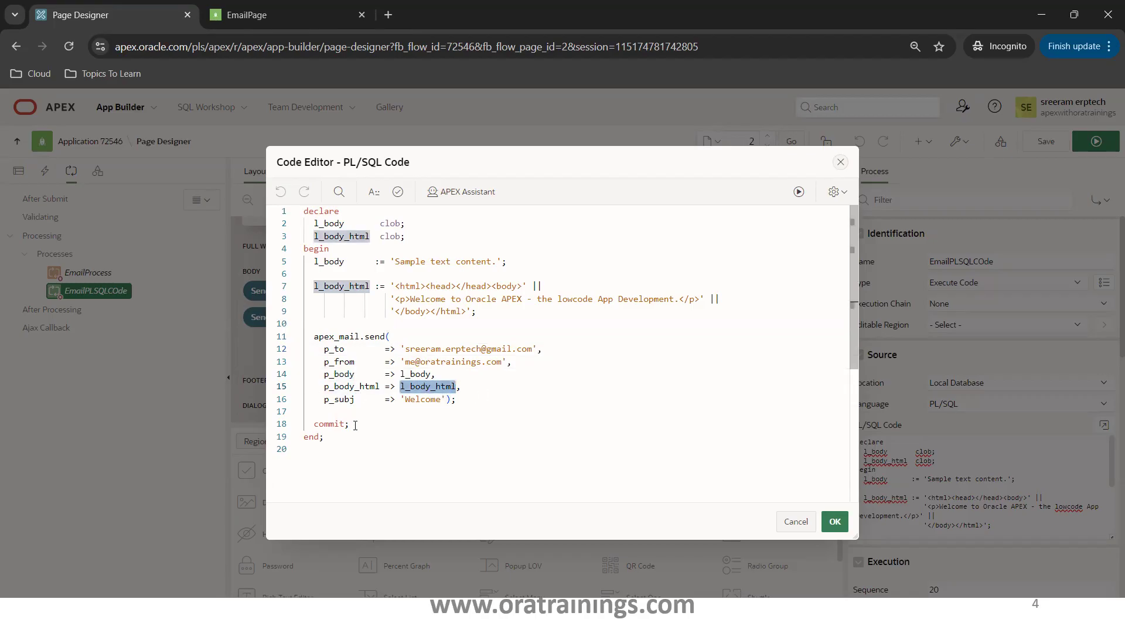
click(835, 521)
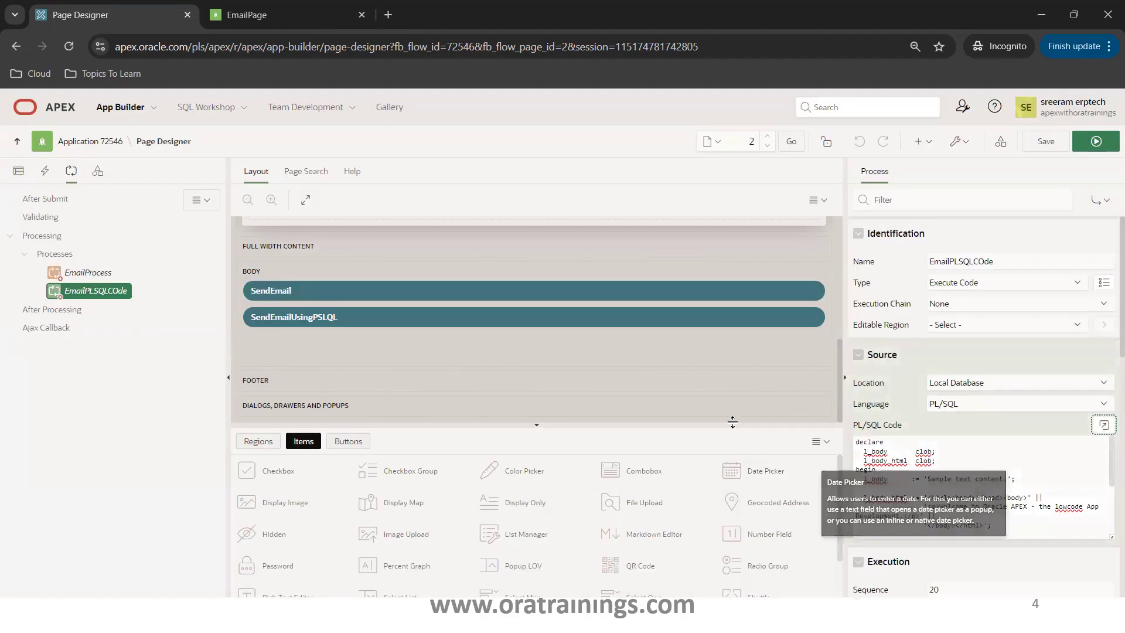
mouse_move(695, 463)
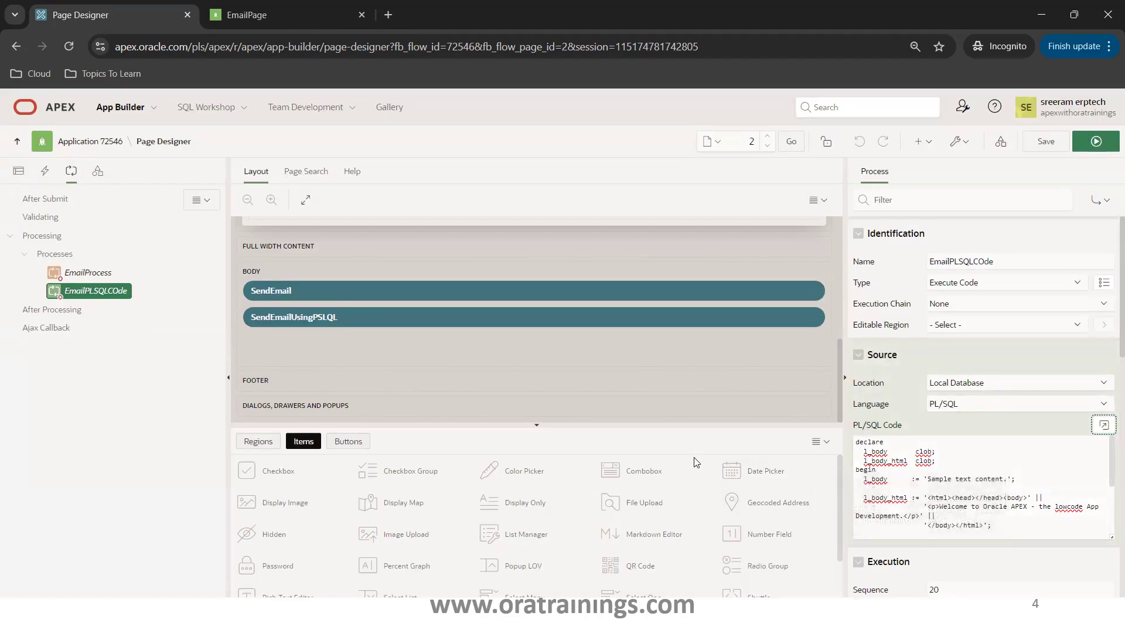